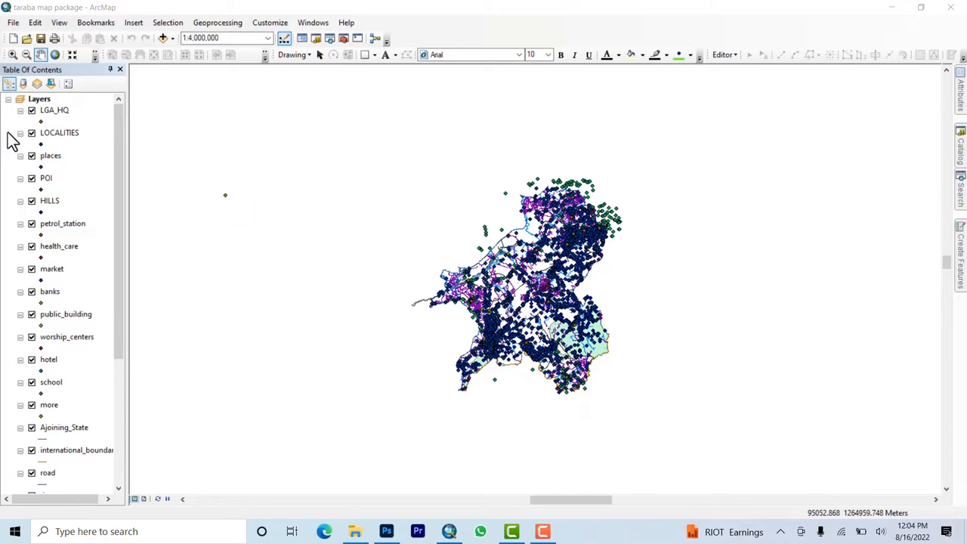
pyautogui.moveTo(532, 174)
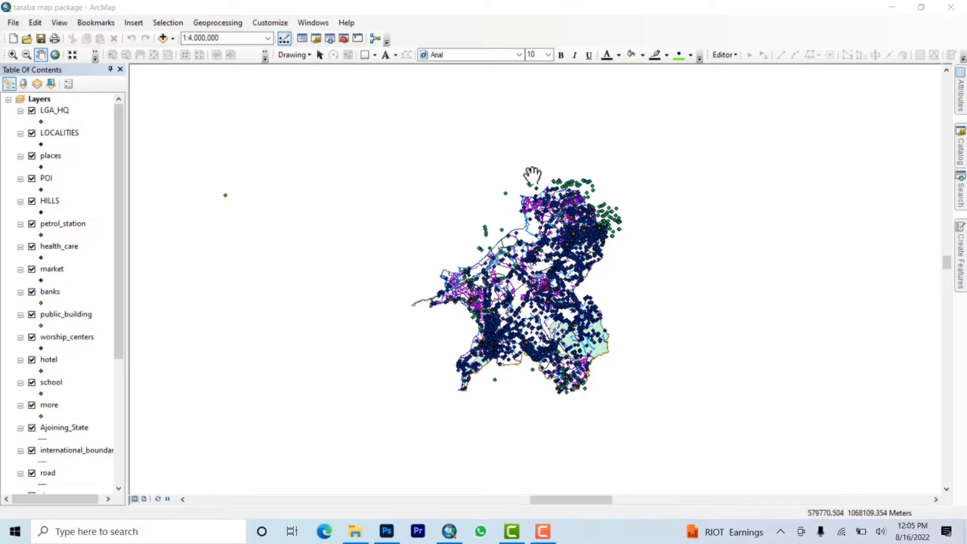
pyautogui.moveTo(109, 106)
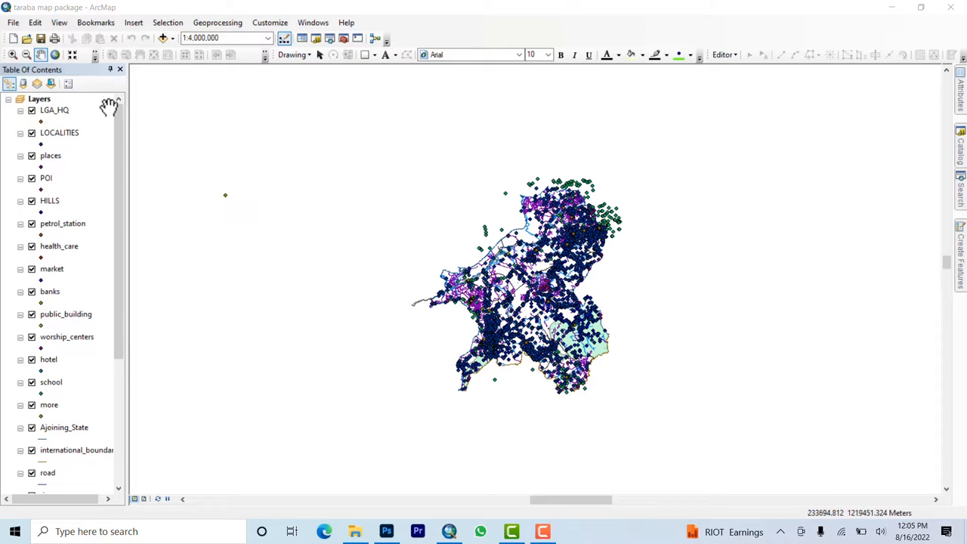
pyautogui.moveTo(447, 250)
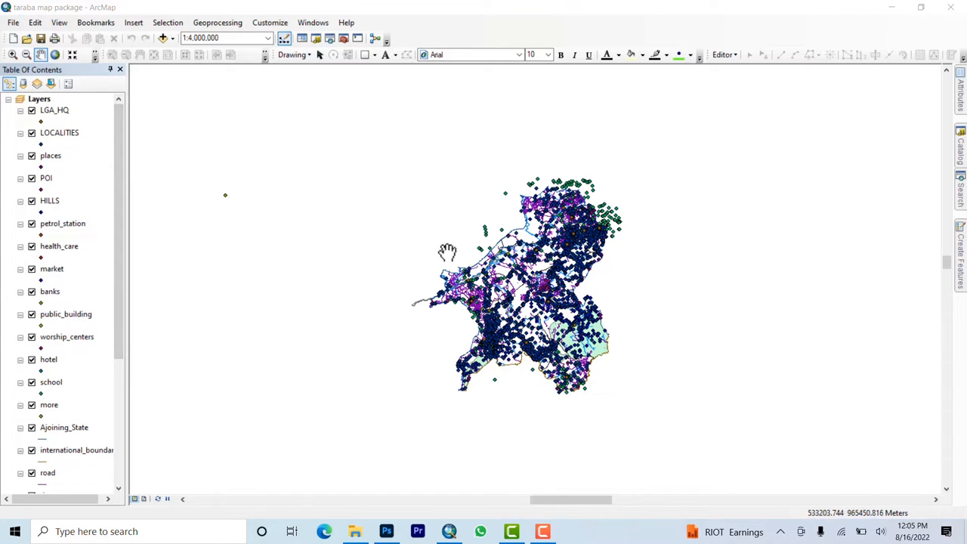
pyautogui.moveTo(822, 215)
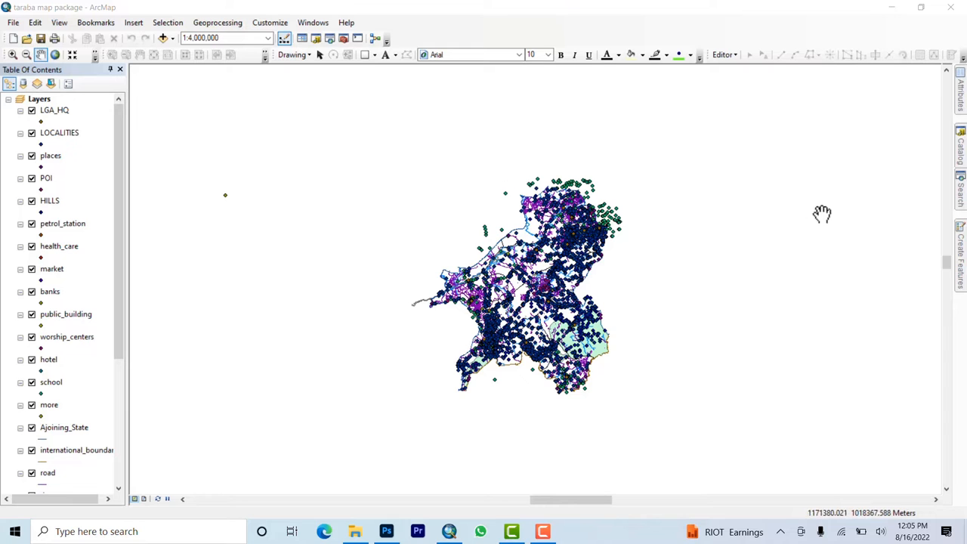
# Browse in File Explorer to WORK > taraba state databae on Local Disk (E:)
pyautogui.scroll(3)
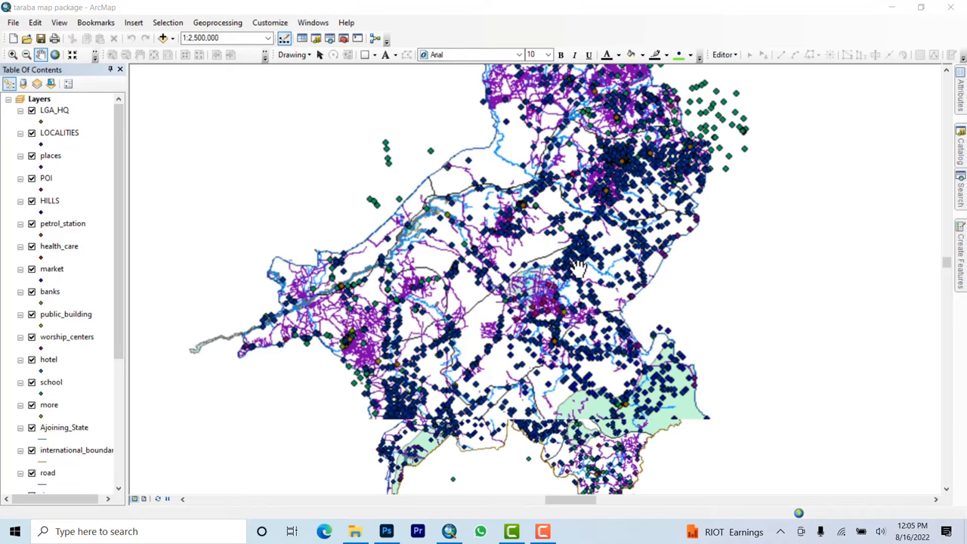
pyautogui.scroll(3)
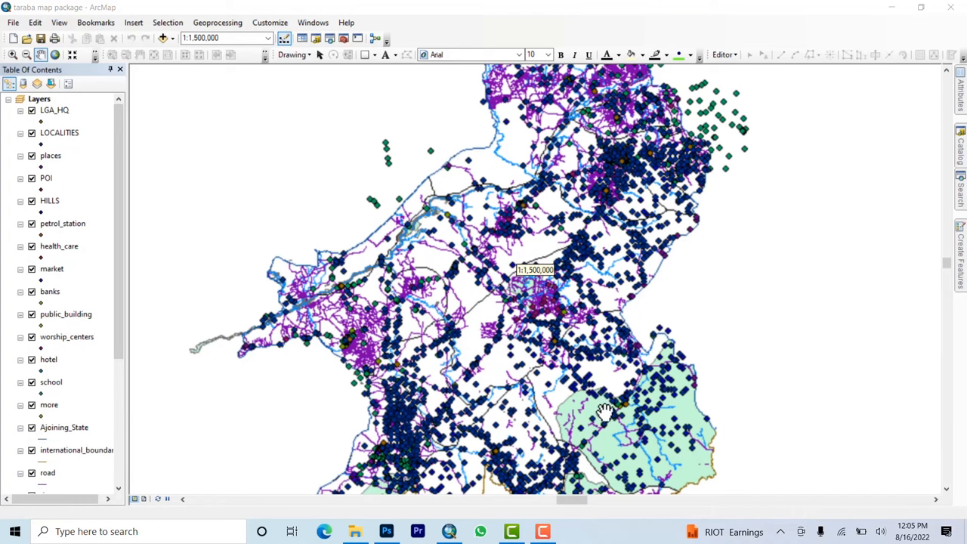
pyautogui.moveTo(668, 446)
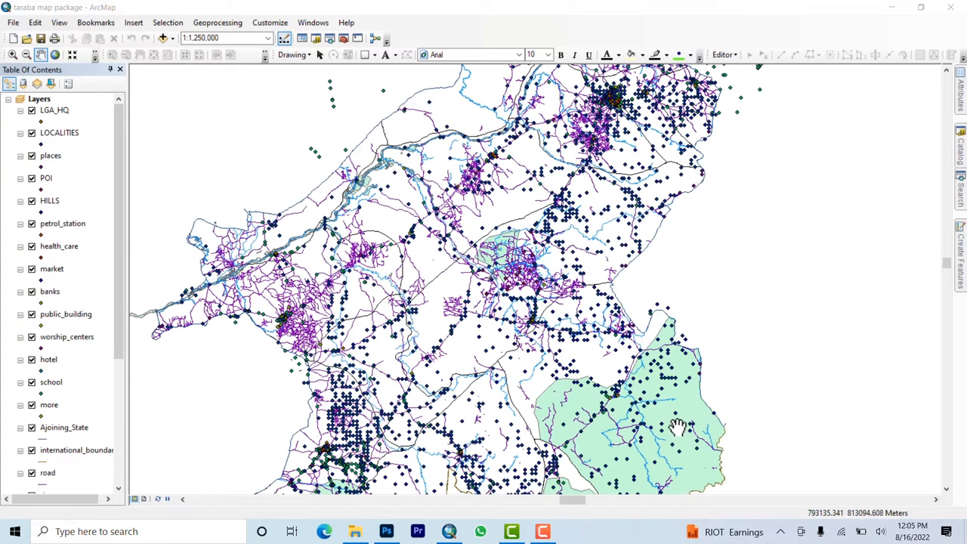
pyautogui.moveTo(279, 347)
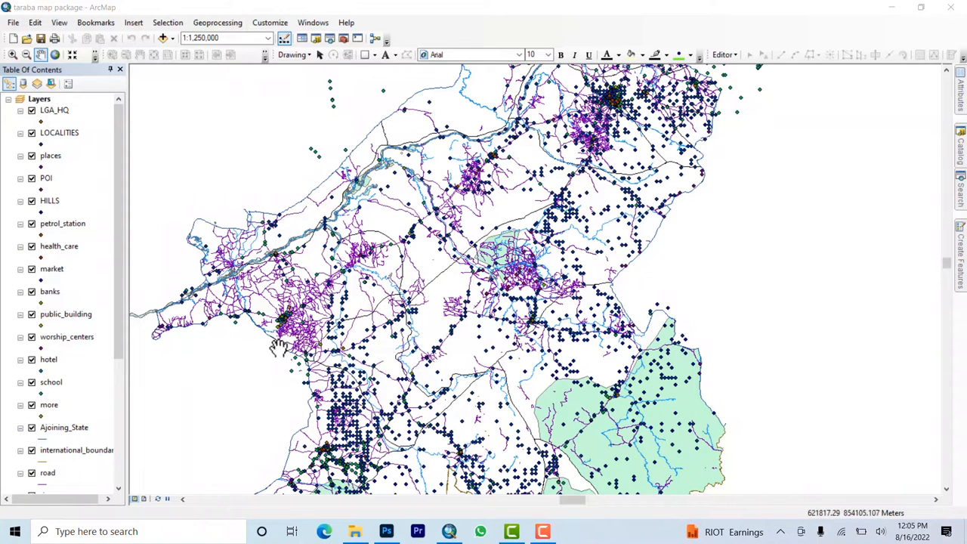
pyautogui.moveTo(49, 150)
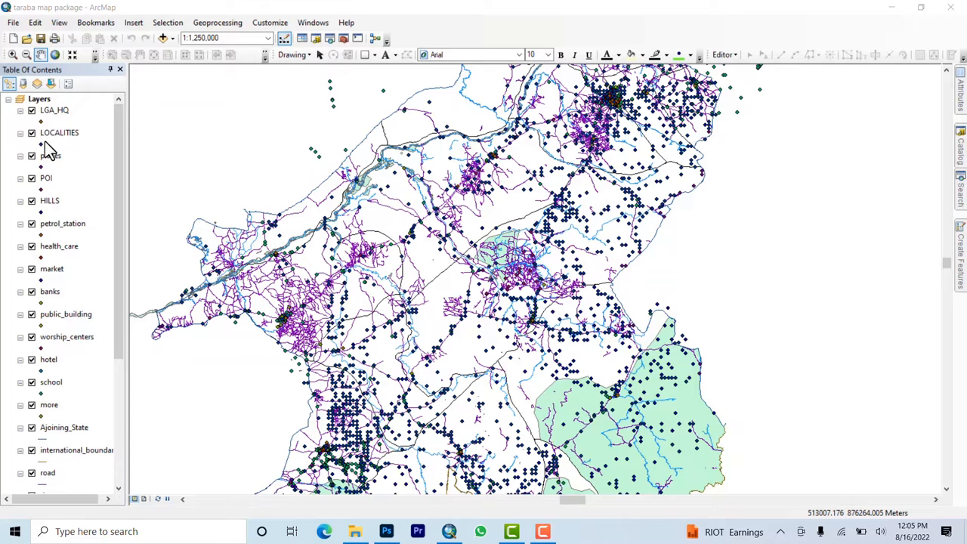
pyautogui.scroll(-3)
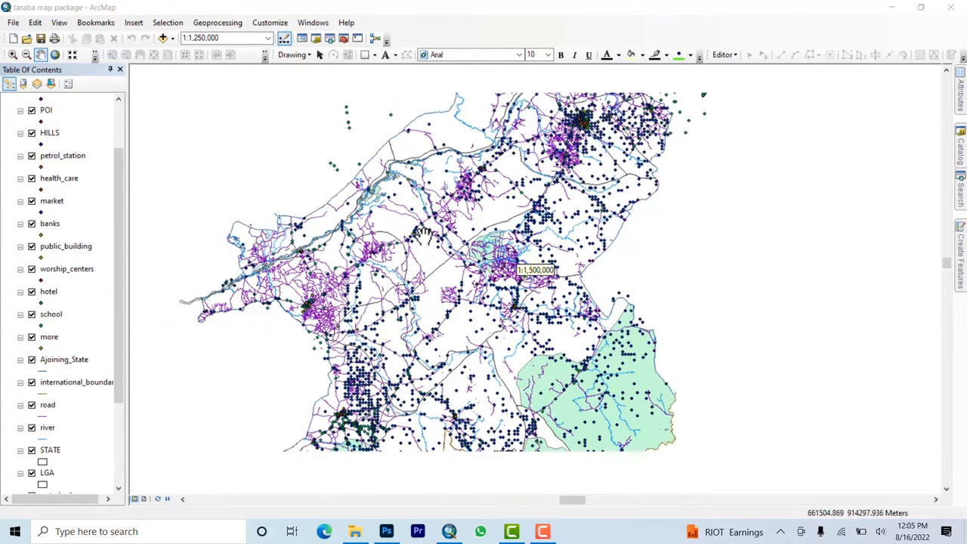
pyautogui.scroll(-3)
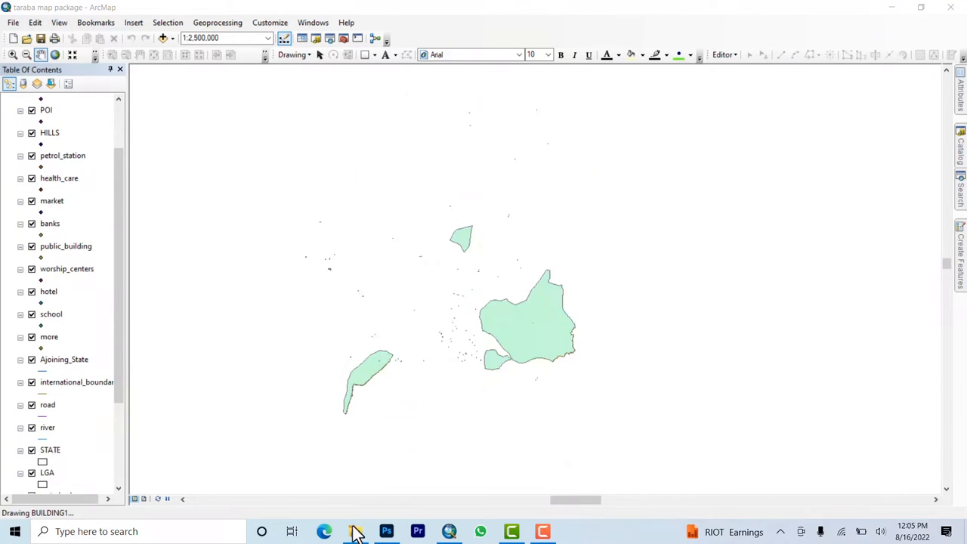
pyautogui.click(355, 532)
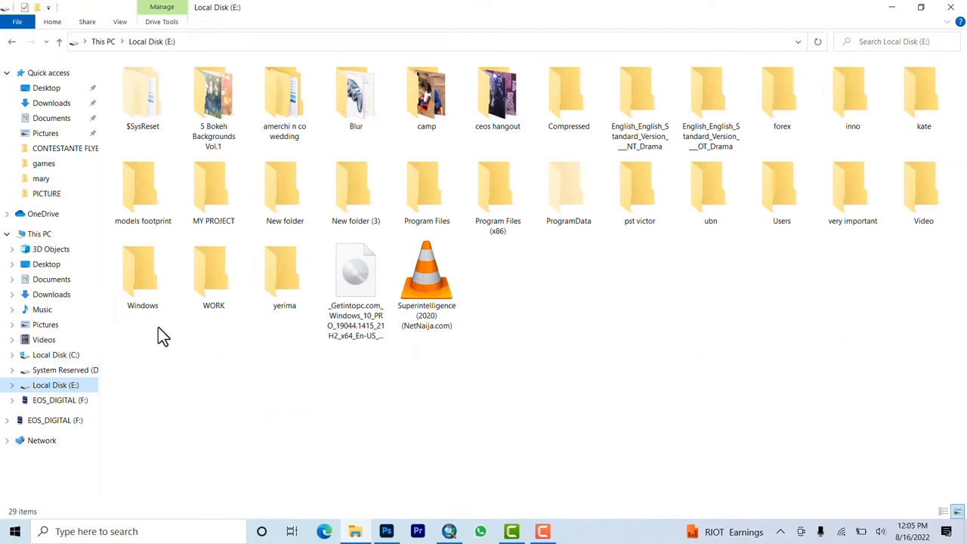
pyautogui.doubleClick(213, 272)
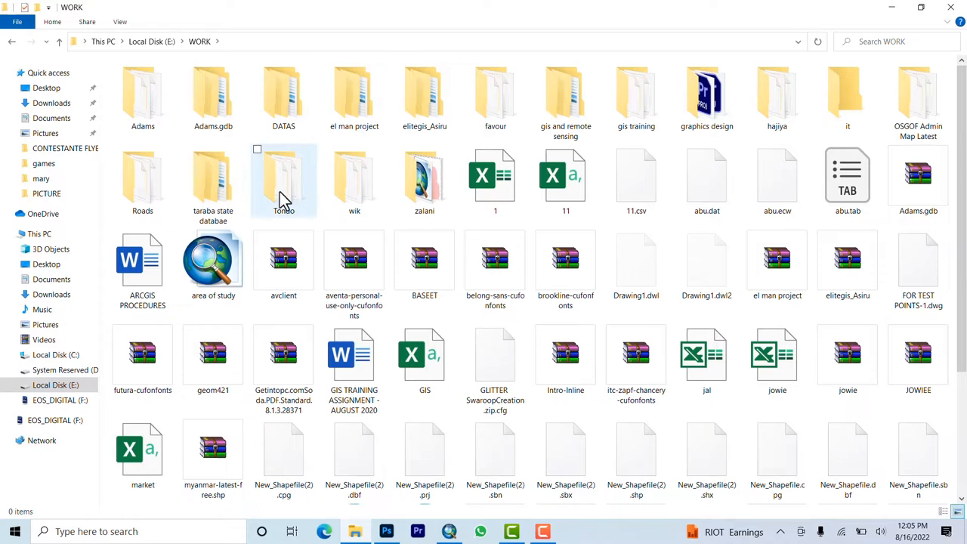
pyautogui.click(213, 178)
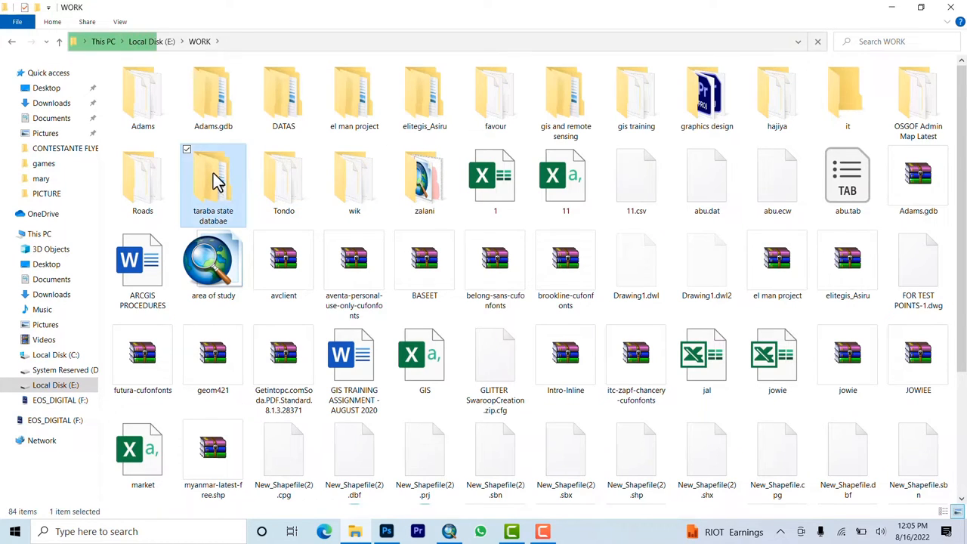
pyautogui.doubleClick(213, 179)
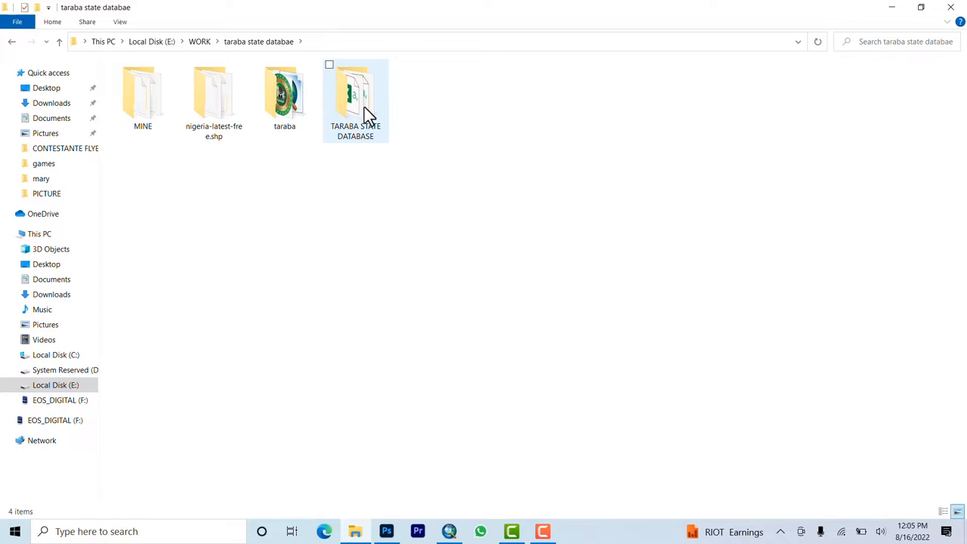
# Review the TARABA STATE DATABASE folder's properties (about 9.5 GB) and close them
pyautogui.click(355, 98)
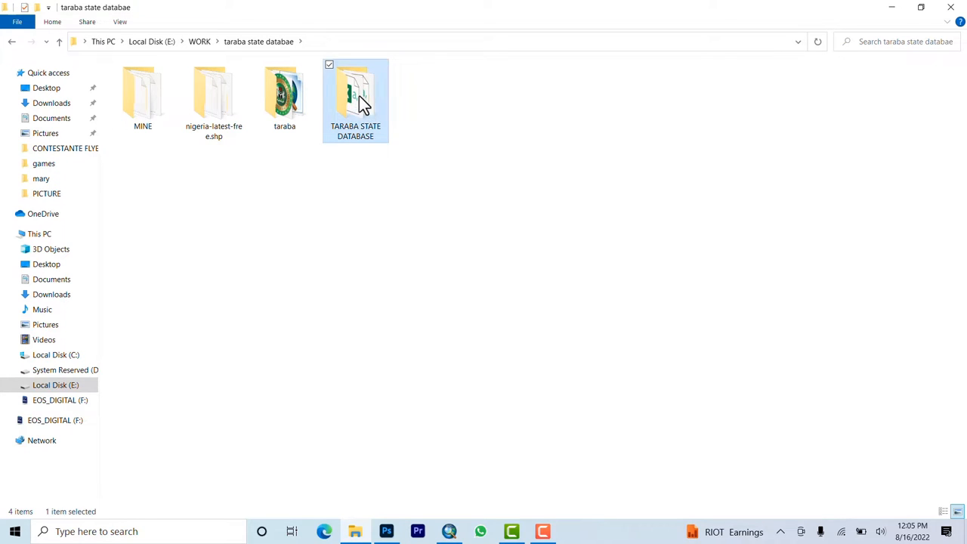
pyautogui.rightClick(355, 98)
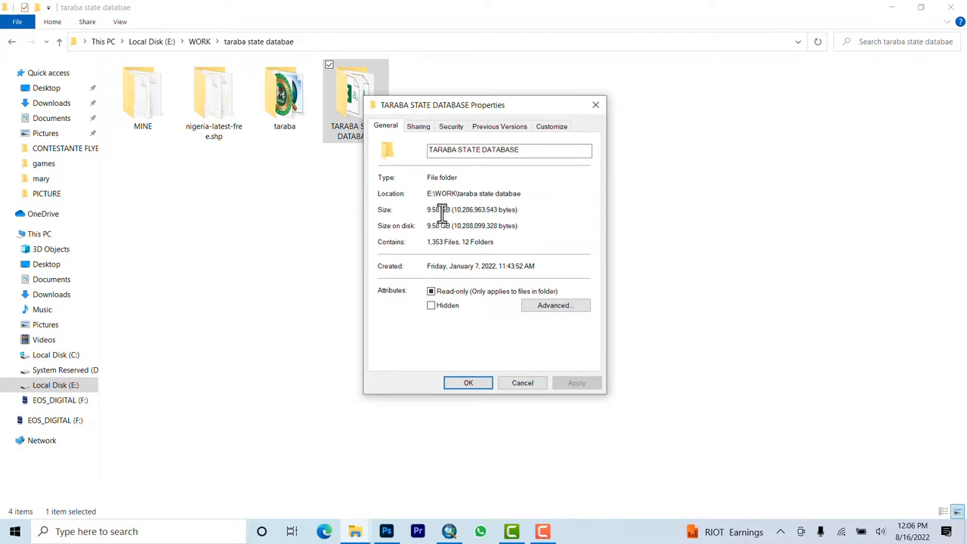
pyautogui.moveTo(468, 384)
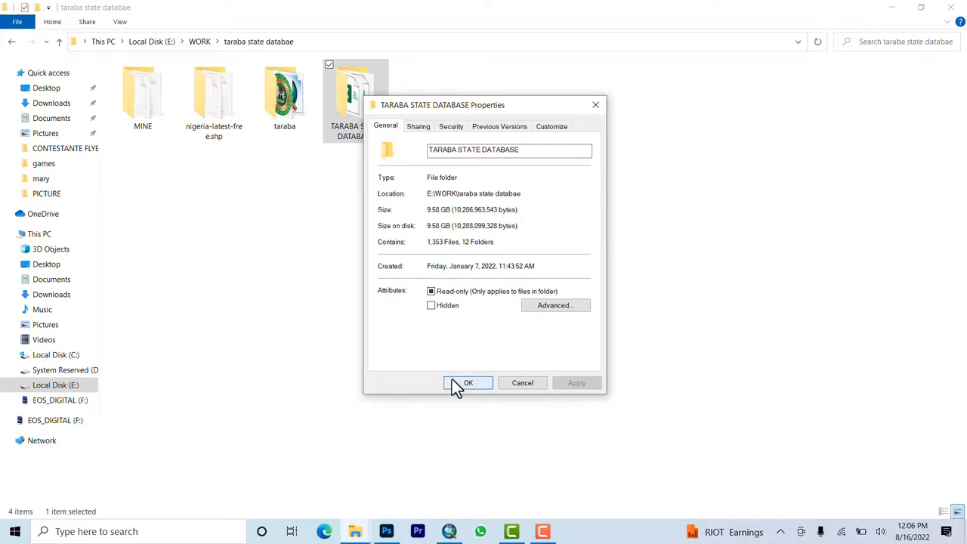
pyautogui.click(469, 384)
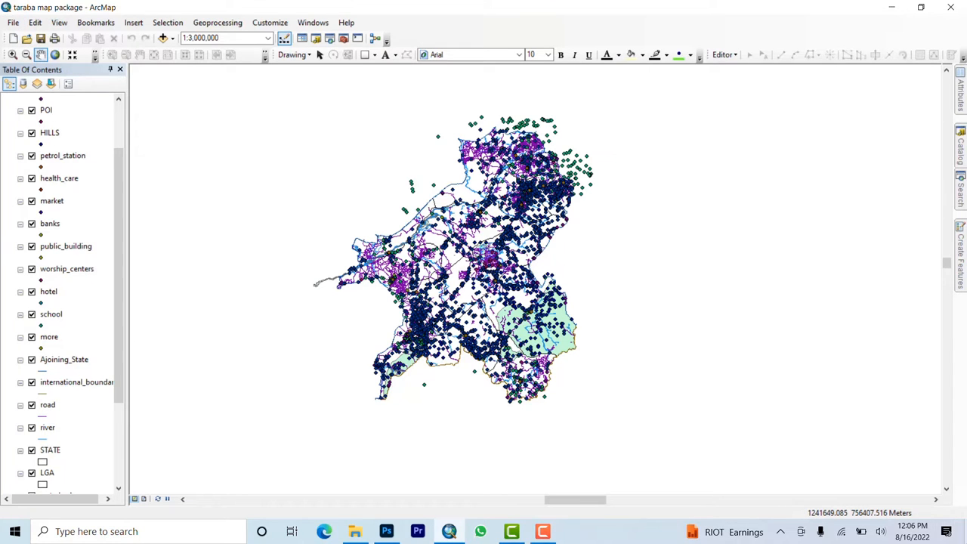
pyautogui.moveTo(916, 507)
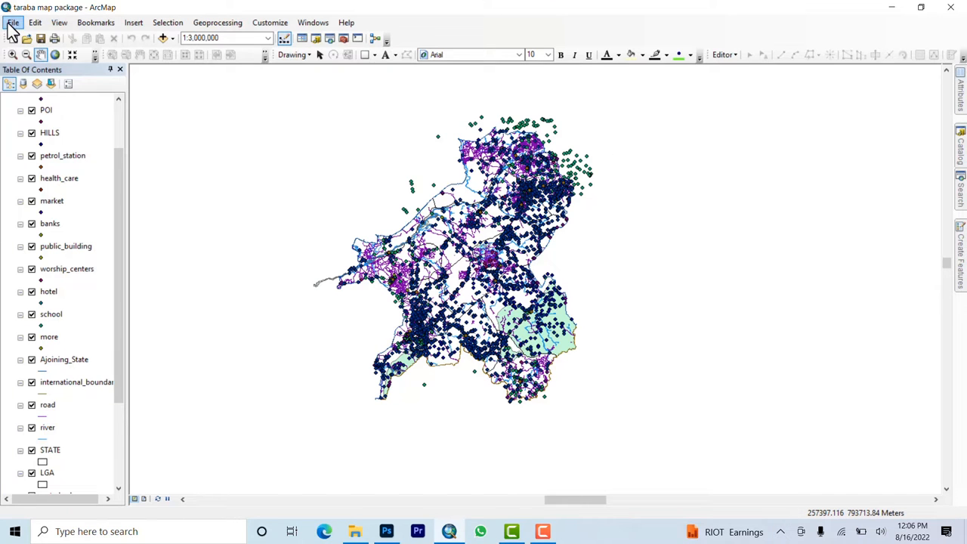
# Show the File menu's Share As options, including Map Package, for the Taraba map
pyautogui.click(12, 23)
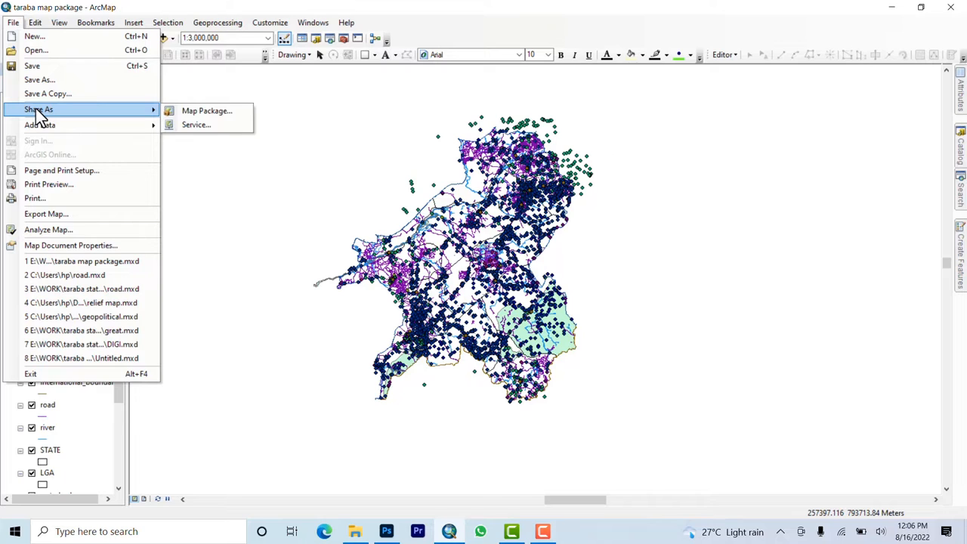
pyautogui.moveTo(207, 110)
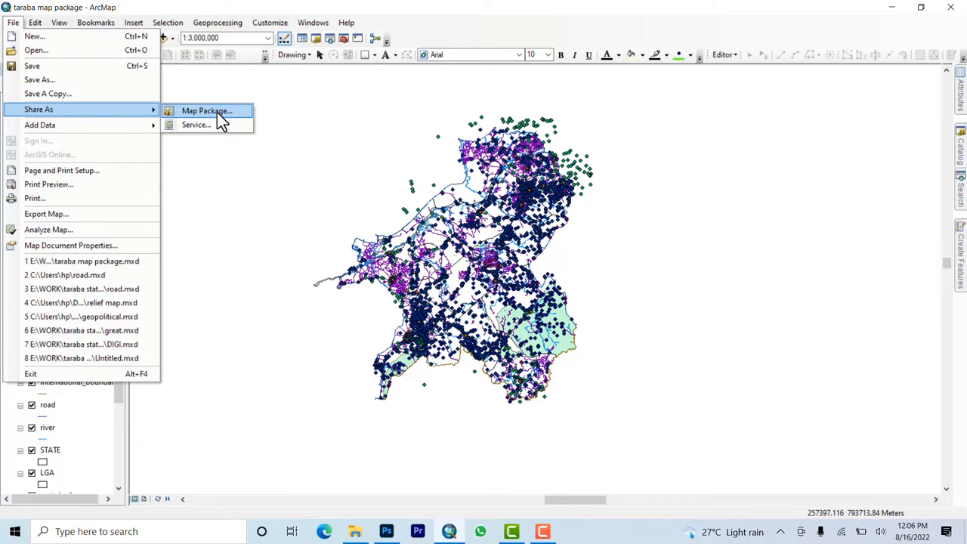
pyautogui.moveTo(197, 124)
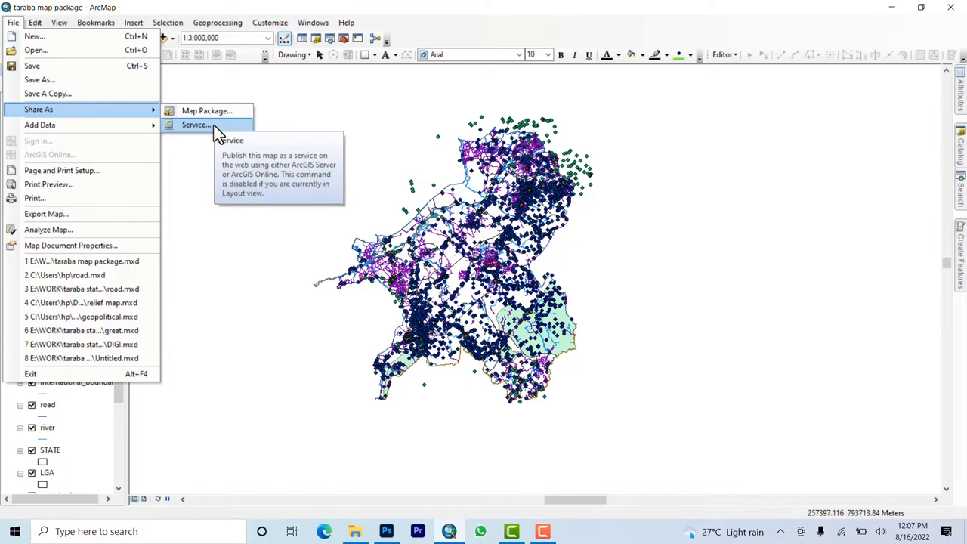
pyautogui.moveTo(206, 110)
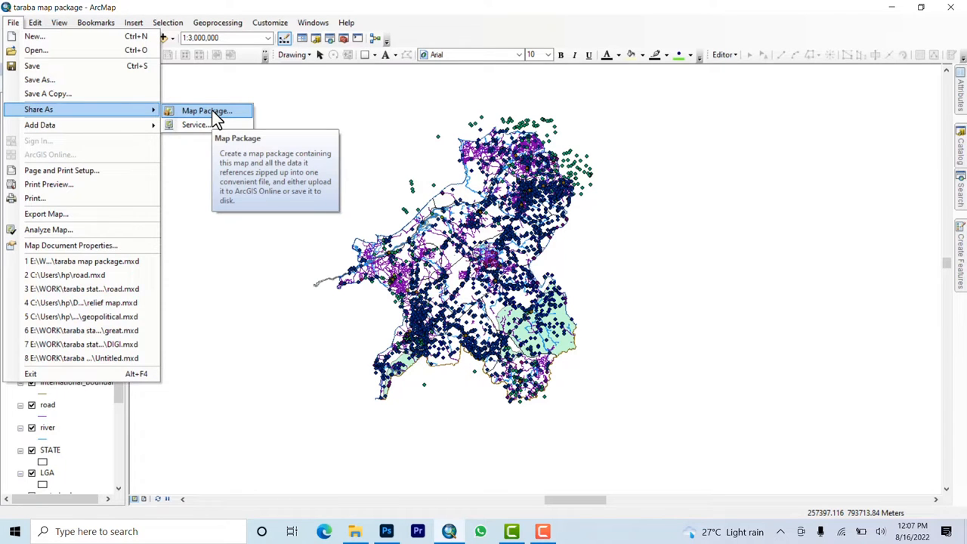
# Set the map package to save as taraba map package2 in the TARABA STATE DATABASE folder
pyautogui.click(206, 111)
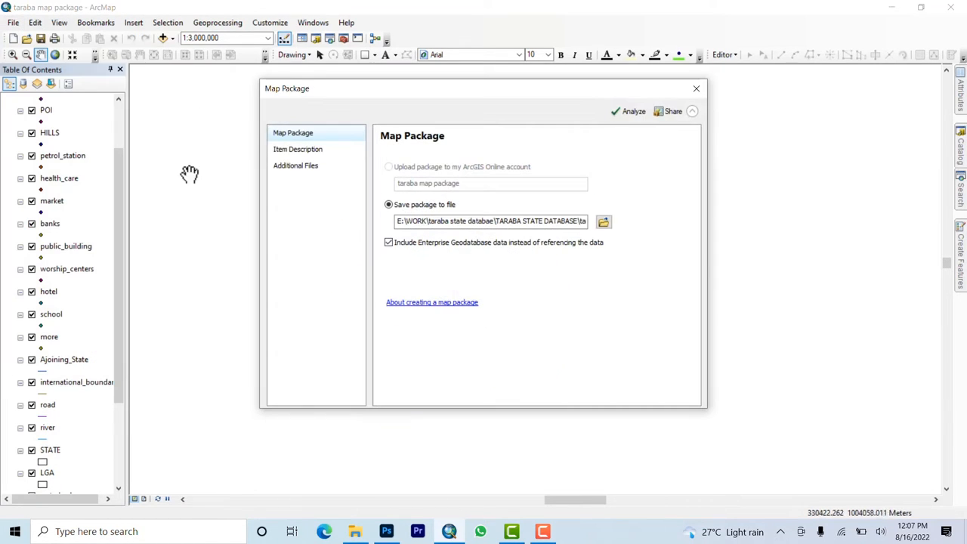
pyautogui.moveTo(375, 189)
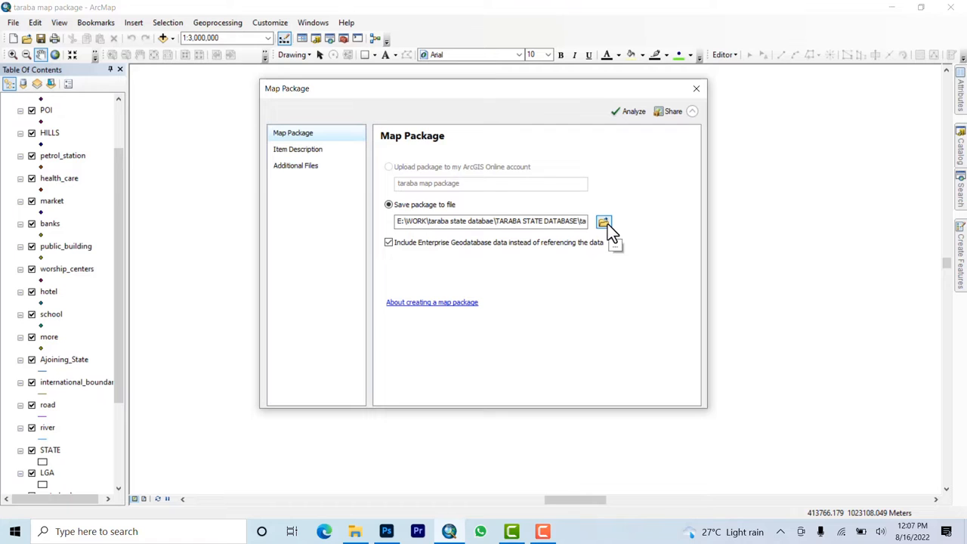
pyautogui.click(604, 221)
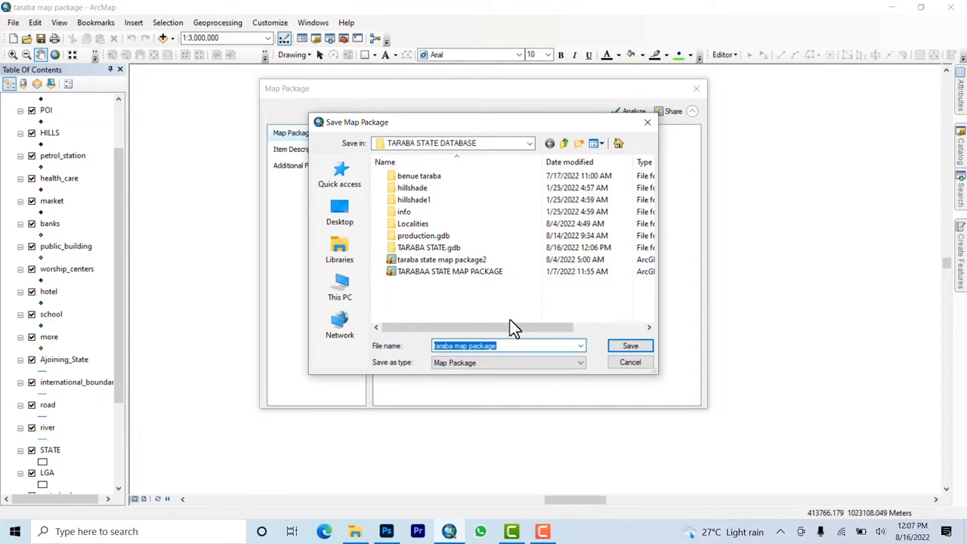
pyautogui.moveTo(502, 344)
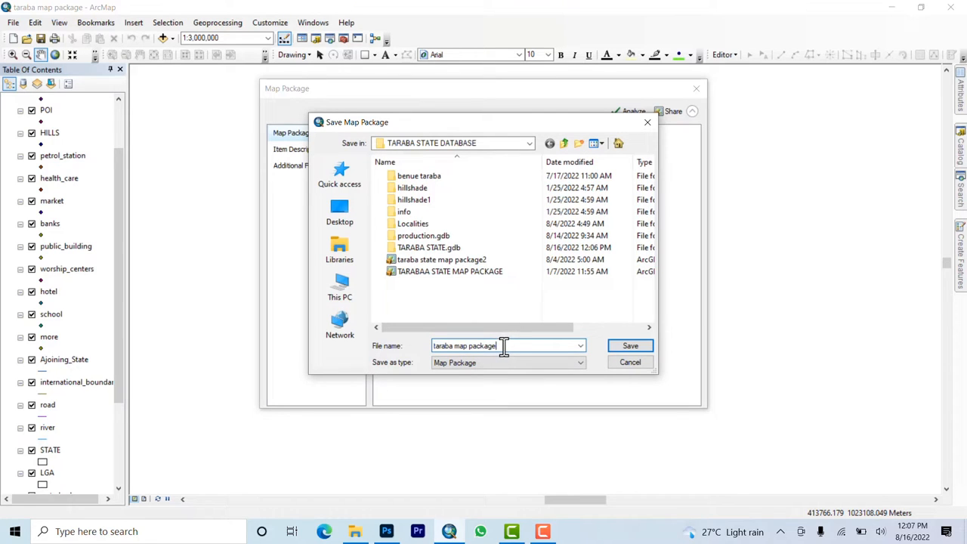
pyautogui.write('2')
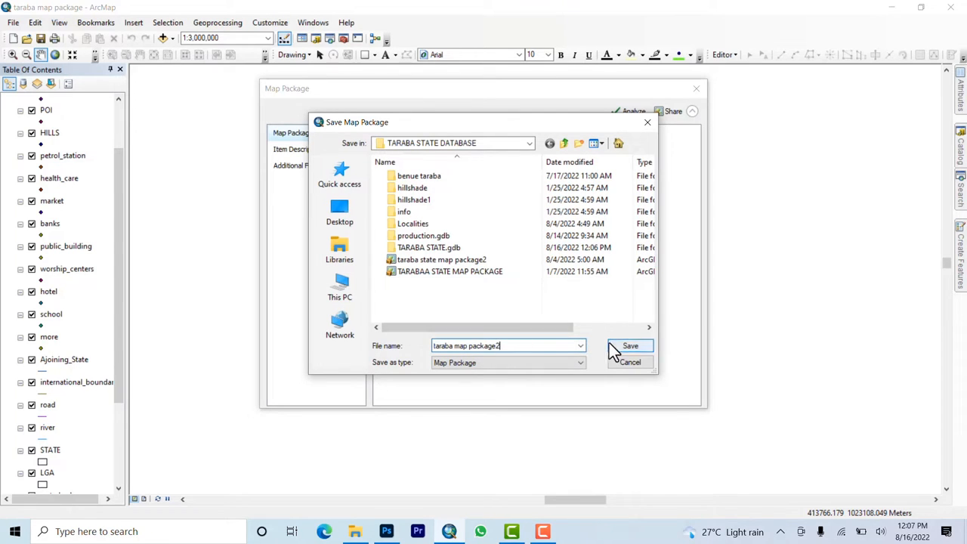
pyautogui.click(630, 345)
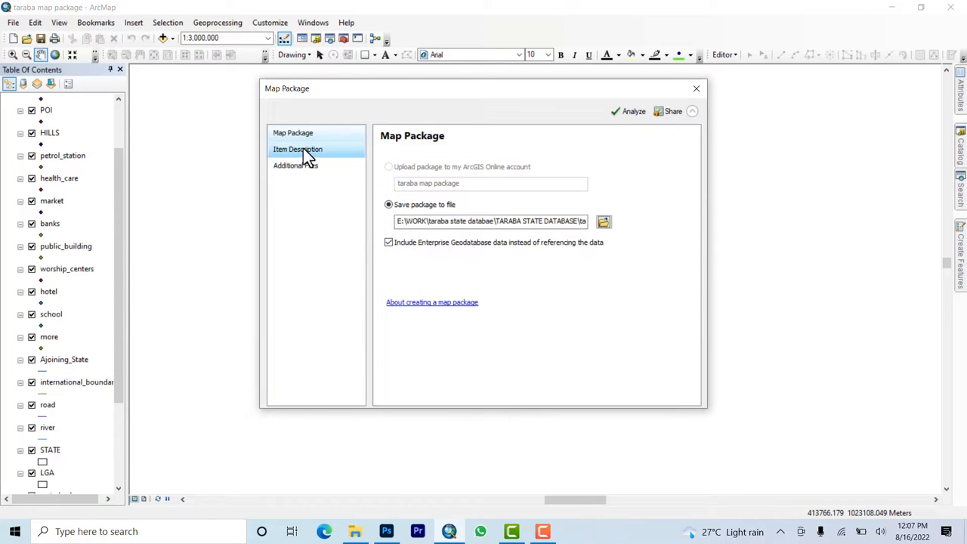
# Go to the package's Item Description page to fill in summary, tags and description
pyautogui.click(297, 150)
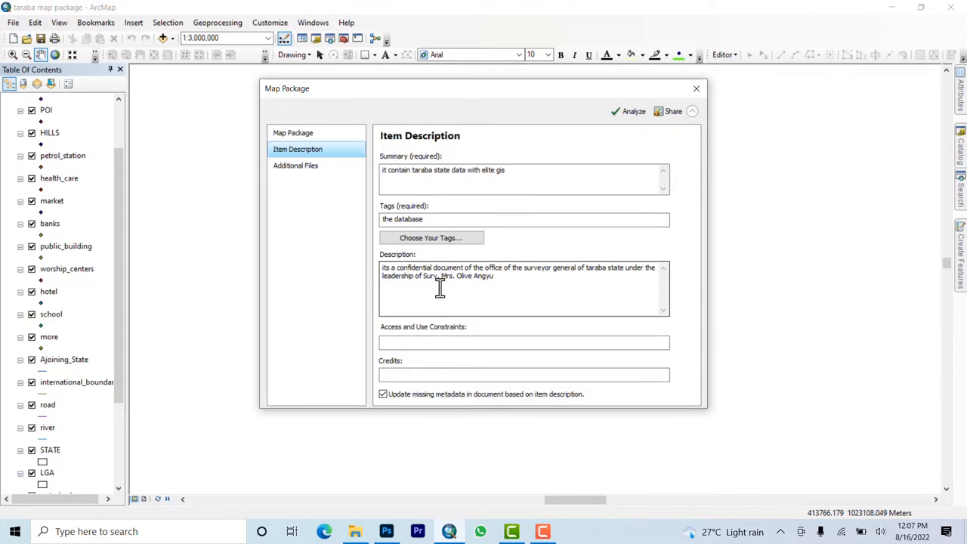
pyautogui.moveTo(500, 307)
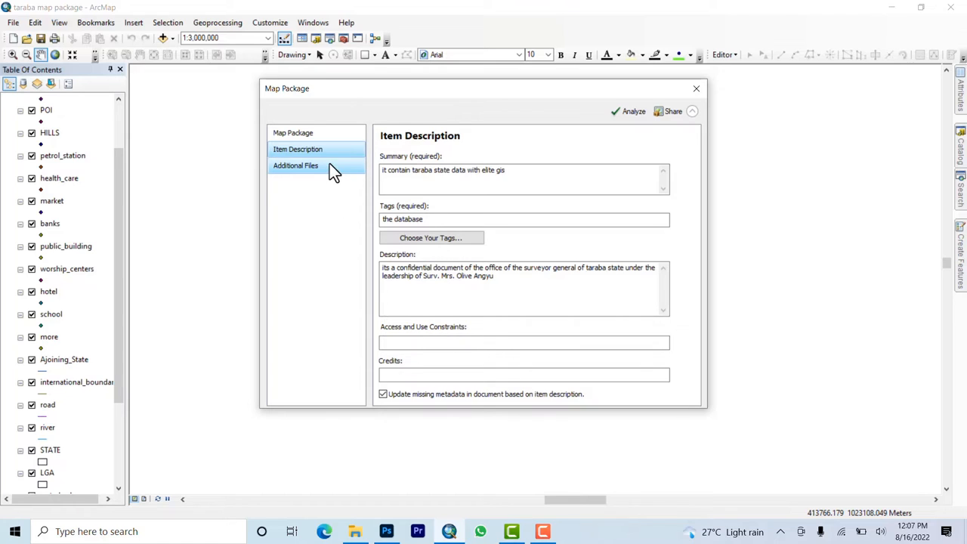
# Start adding an additional file, browsing This PC > Local Disk (E:) > WORK
pyautogui.click(296, 165)
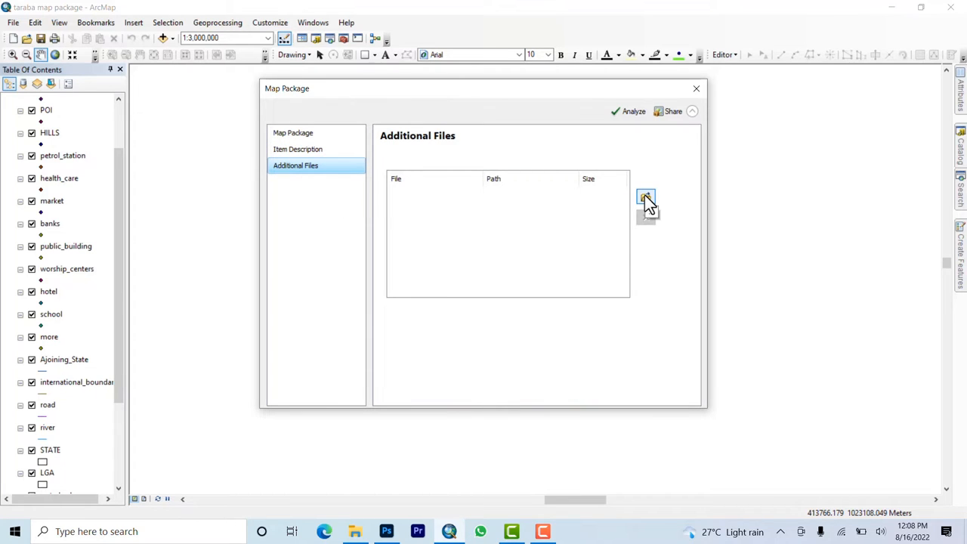
pyautogui.click(647, 203)
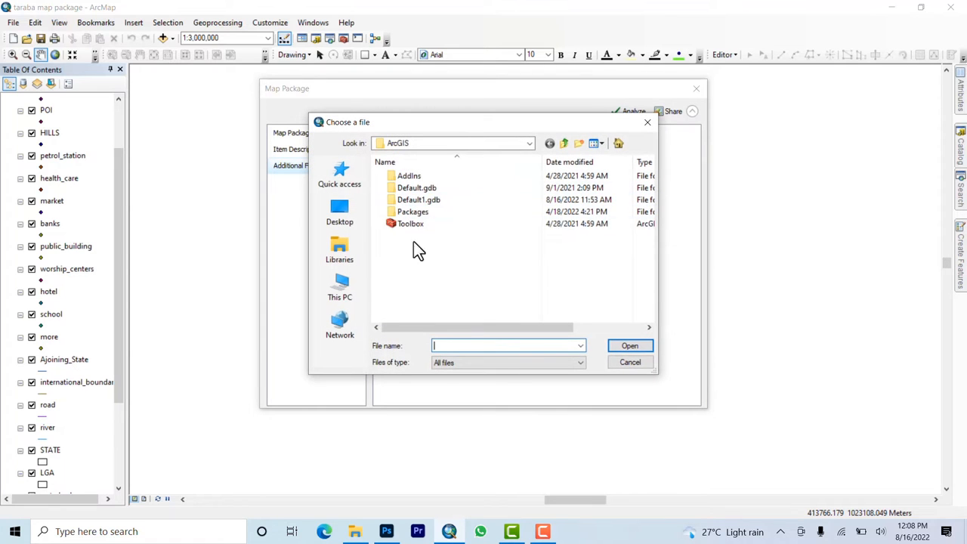
pyautogui.click(338, 287)
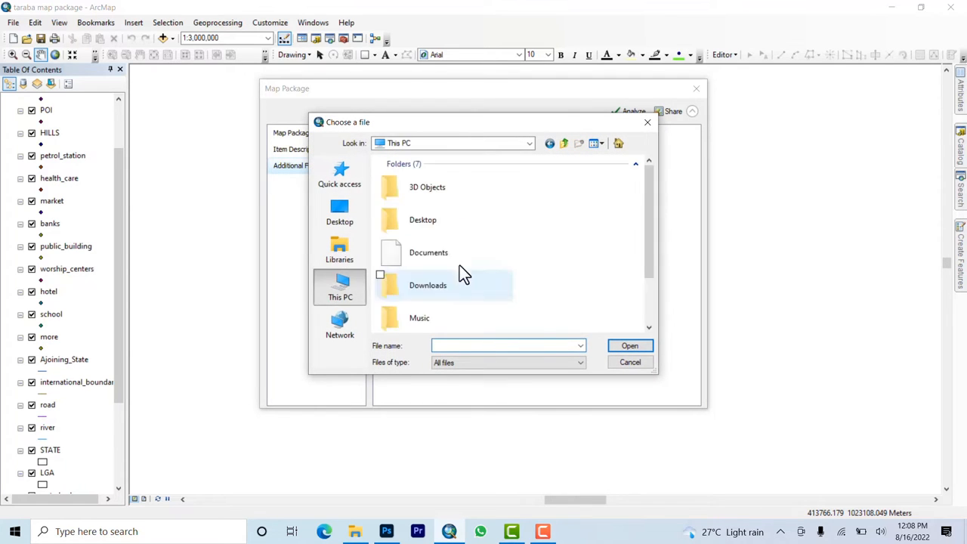
pyautogui.scroll(-3)
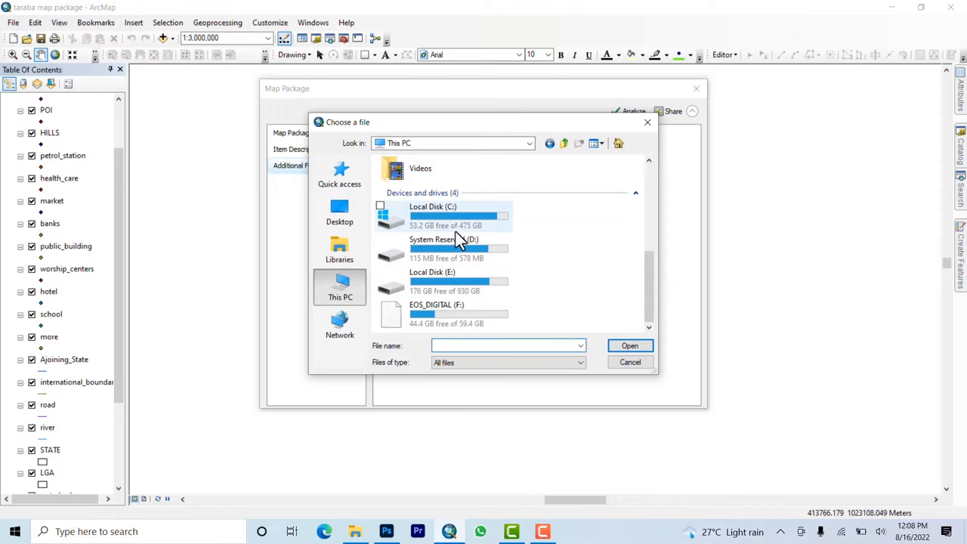
pyautogui.doubleClick(432, 272)
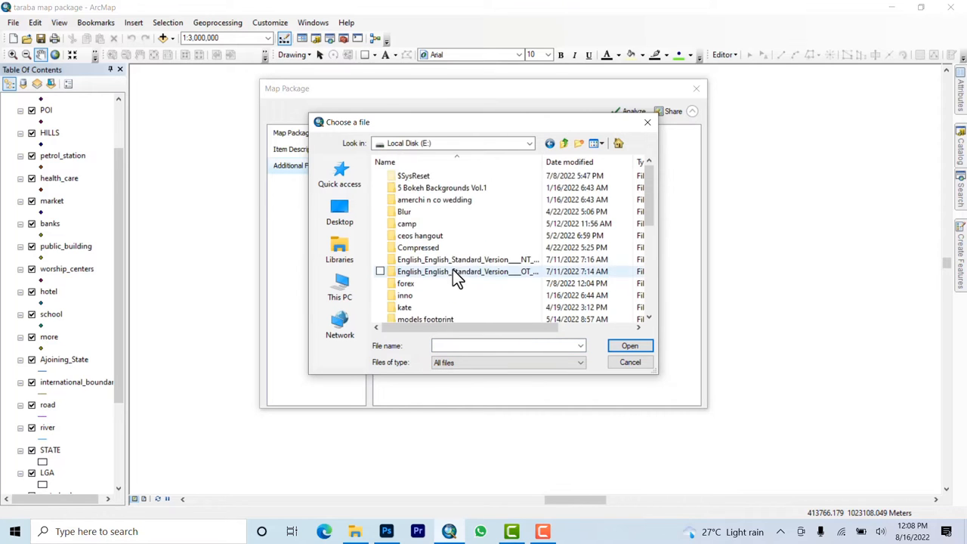
pyautogui.scroll(-3)
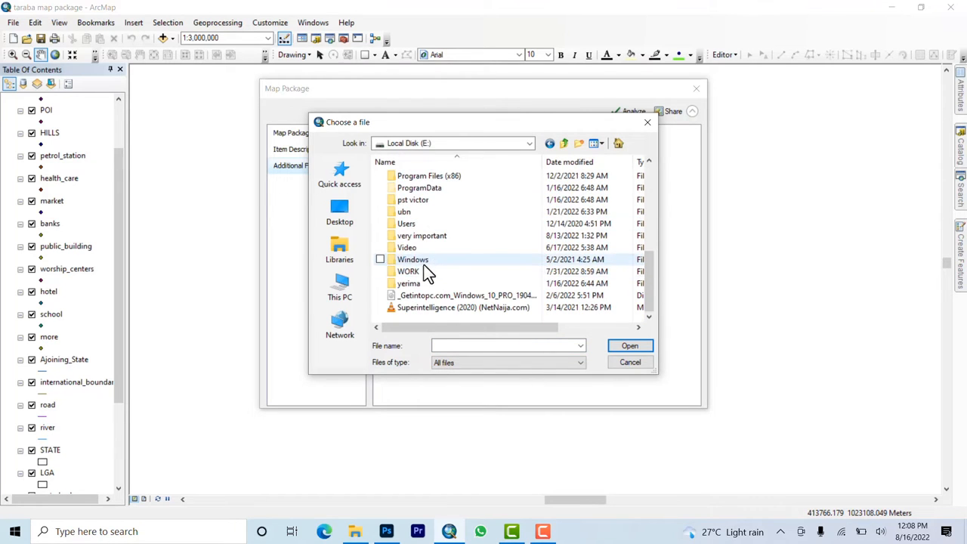
pyautogui.doubleClick(408, 270)
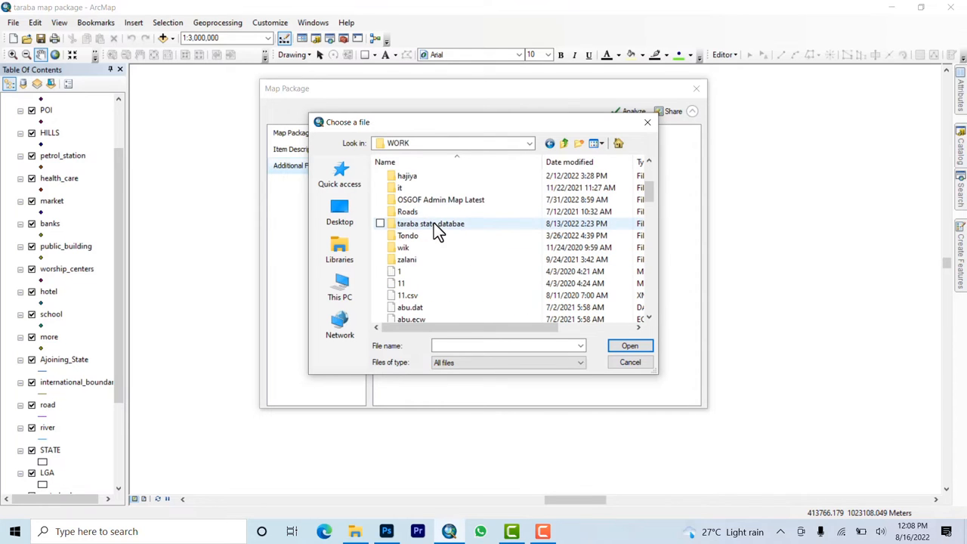
# Reach the TARABA STATE DATABASE folder and pick BOUNDARY JALINGO
pyautogui.doubleClick(431, 224)
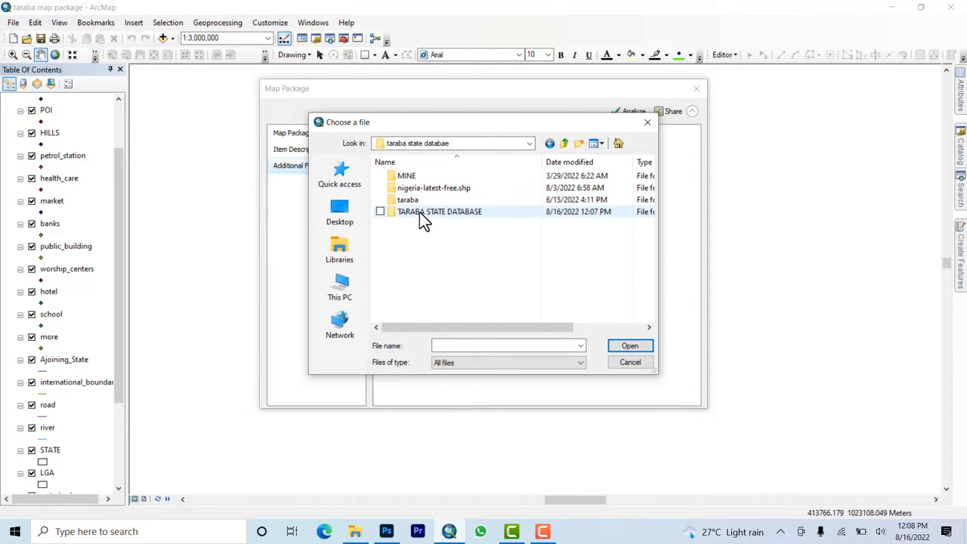
pyautogui.doubleClick(440, 212)
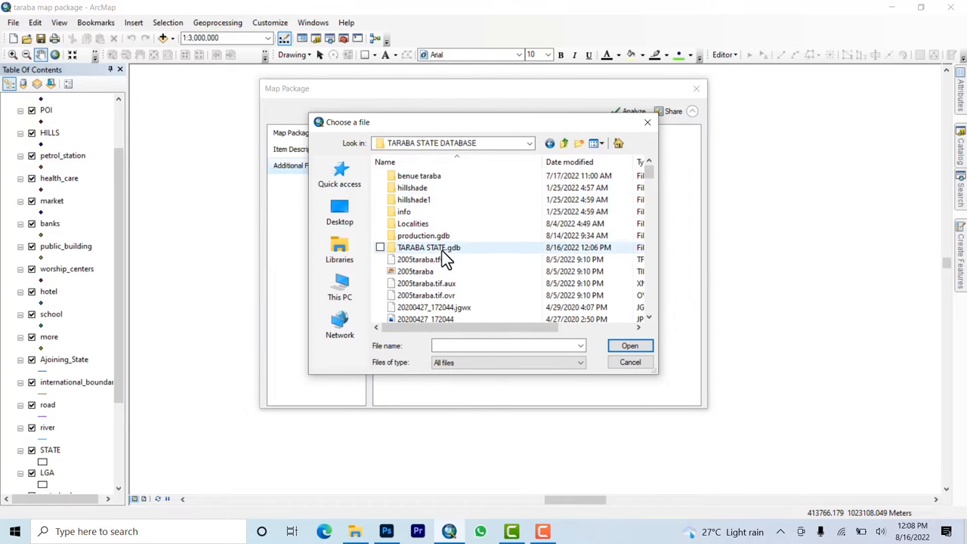
pyautogui.scroll(-3)
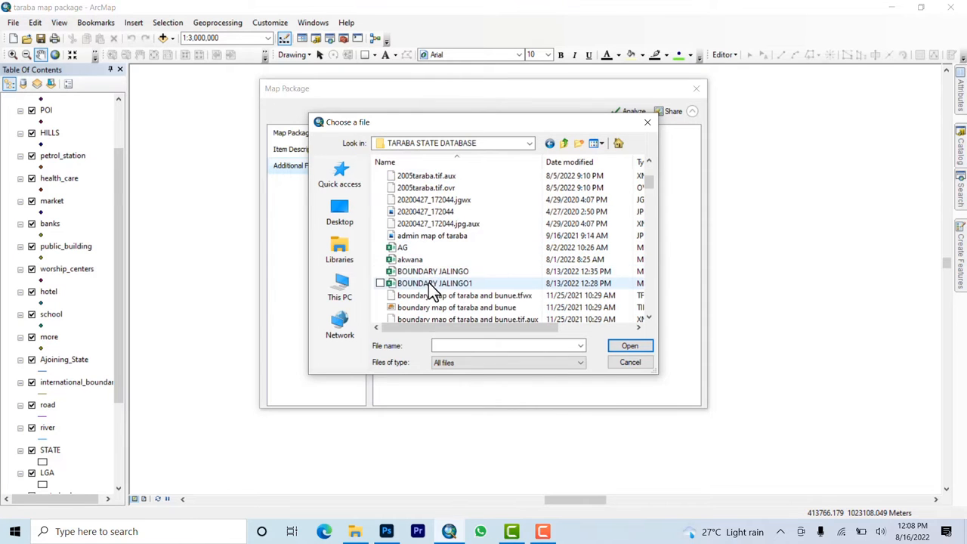
pyautogui.moveTo(411, 260)
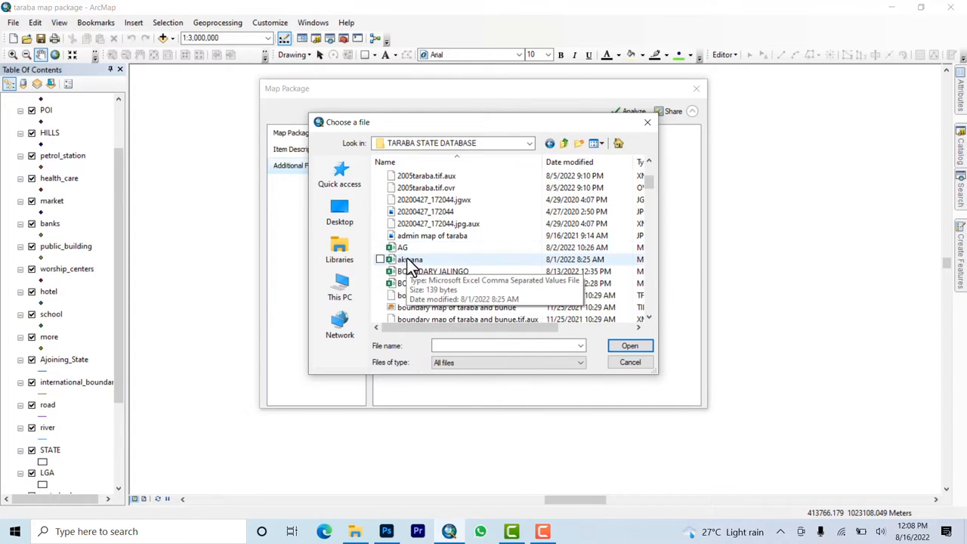
pyautogui.click(432, 271)
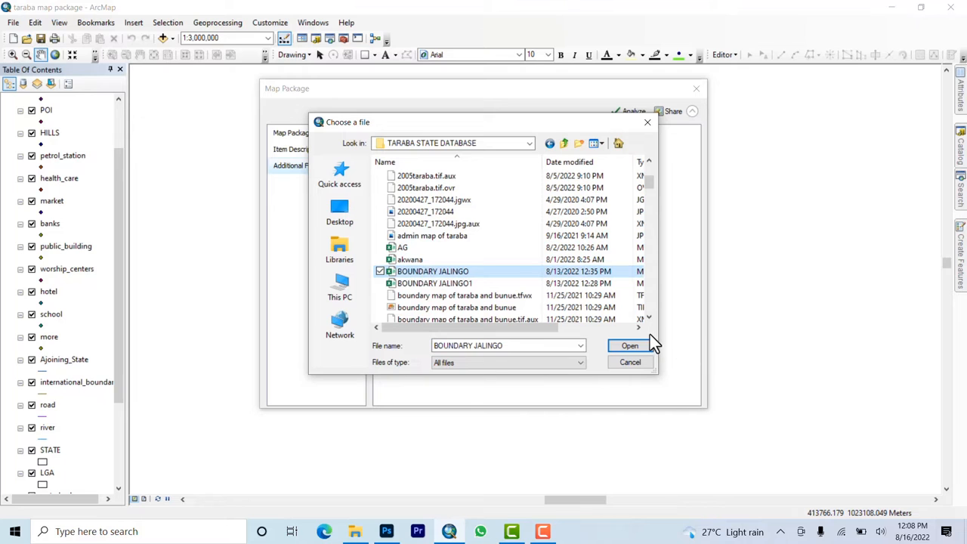
# Attach BOUNDARY JALINGO as an additional file and look inside production.gdb for another
pyautogui.click(629, 344)
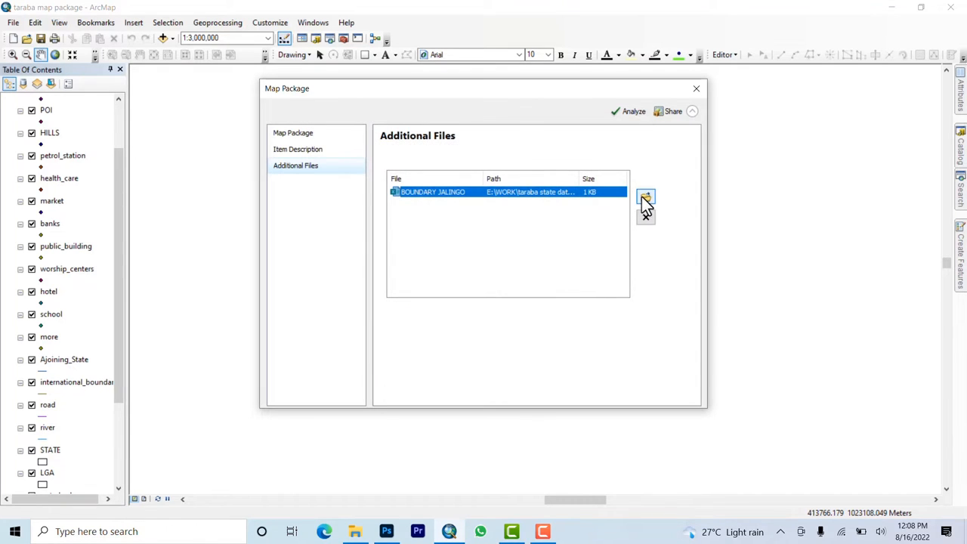
pyautogui.click(647, 198)
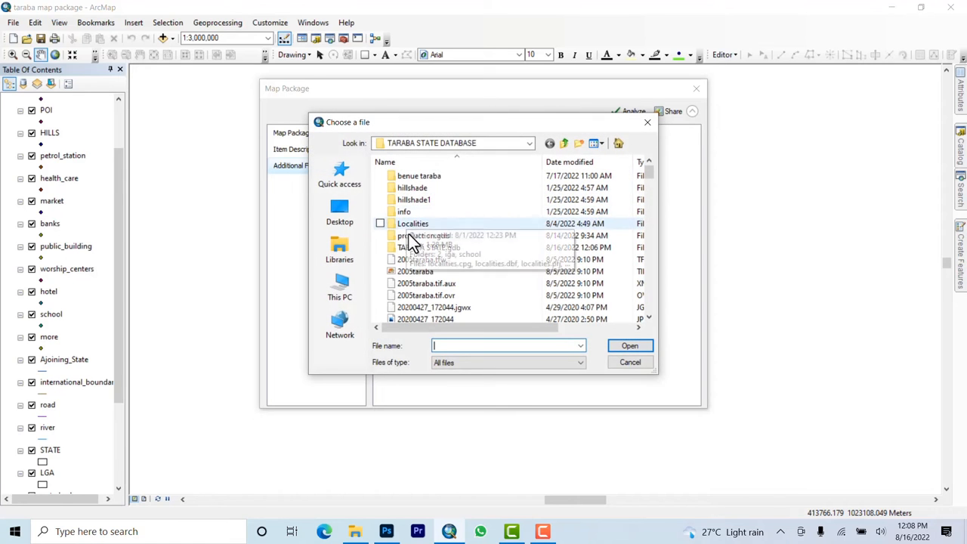
pyautogui.click(423, 236)
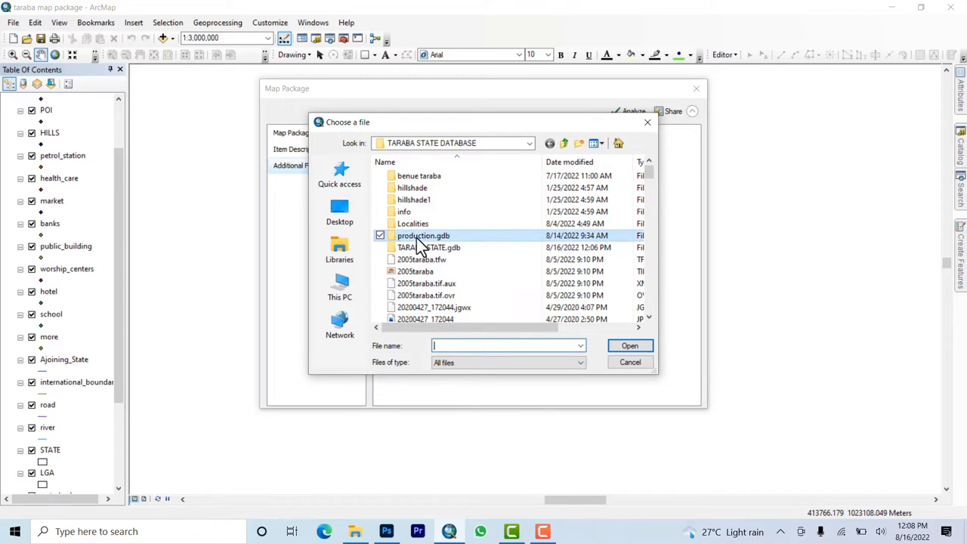
pyautogui.doubleClick(423, 236)
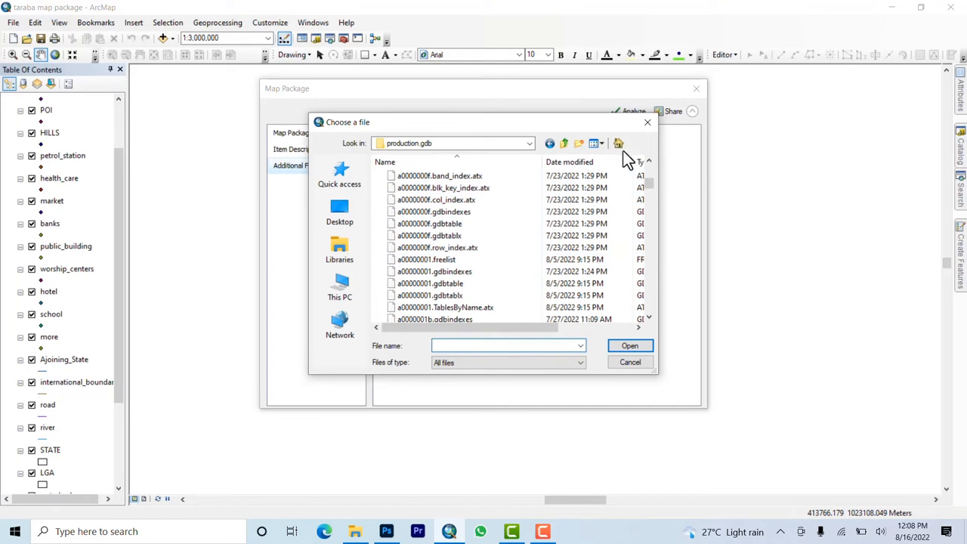
# Return to TARABA STATE DATABASE and add the 2009taraba image as a second additional file
pyautogui.click(564, 144)
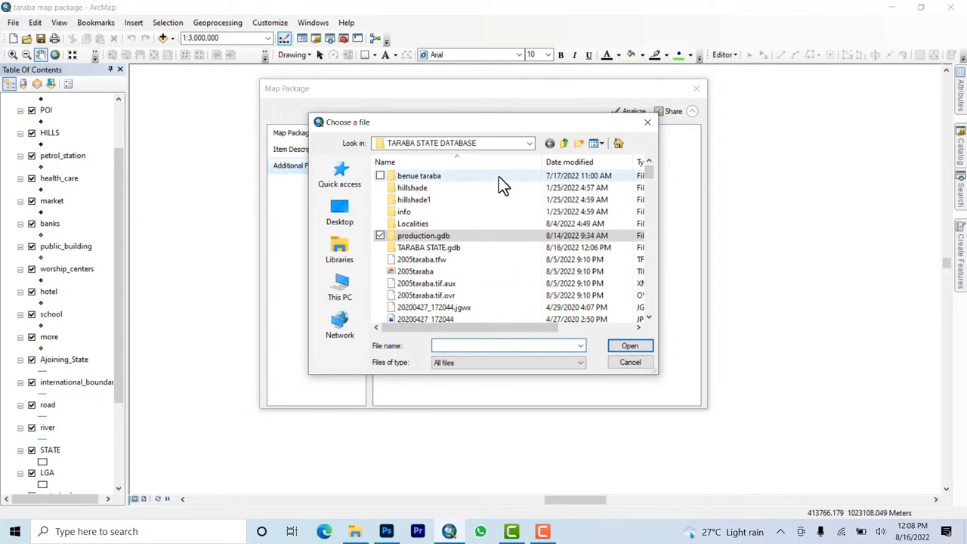
pyautogui.moveTo(440, 284)
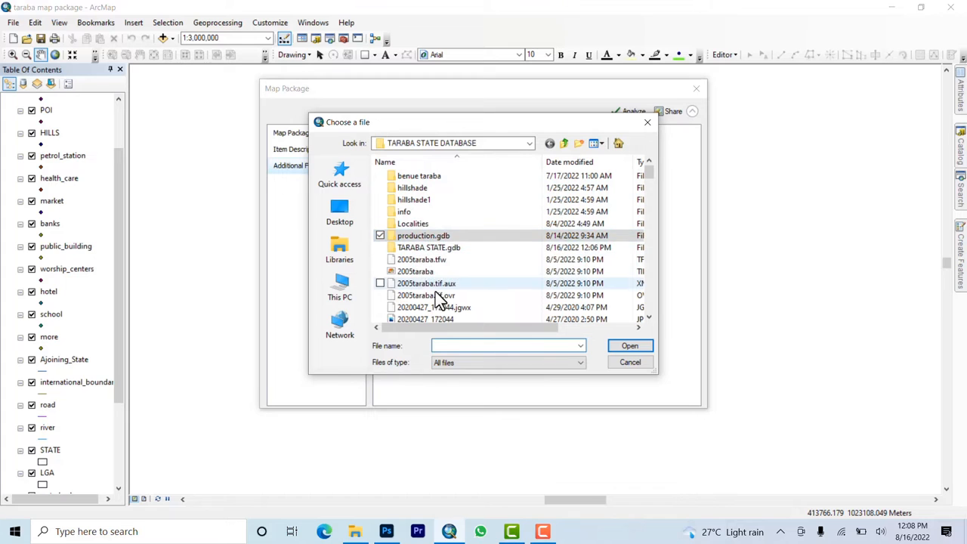
pyautogui.click(416, 272)
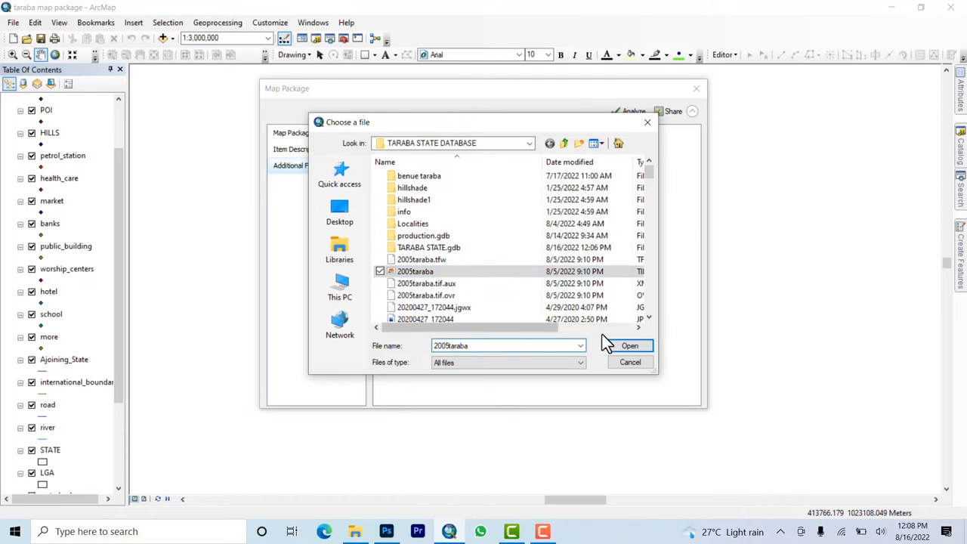
pyautogui.click(629, 345)
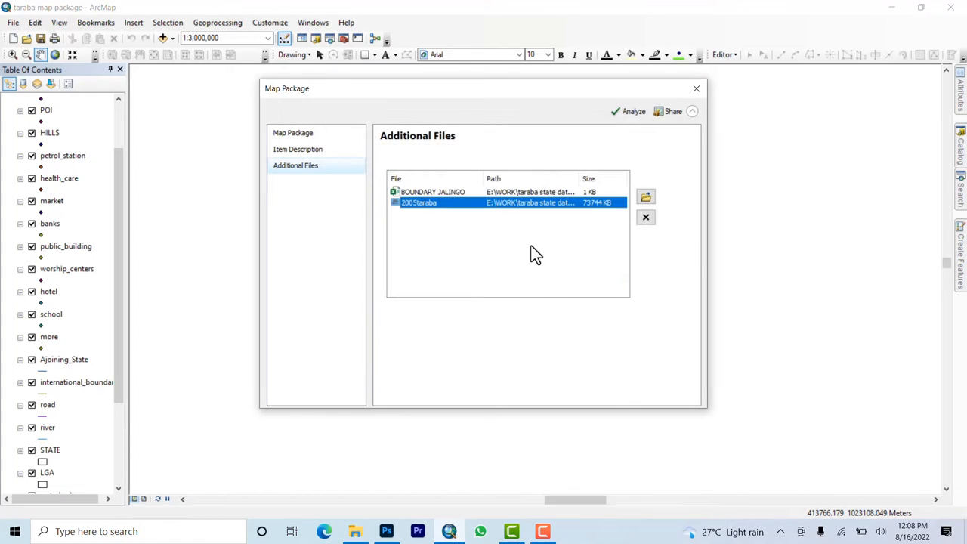
pyautogui.moveTo(529, 163)
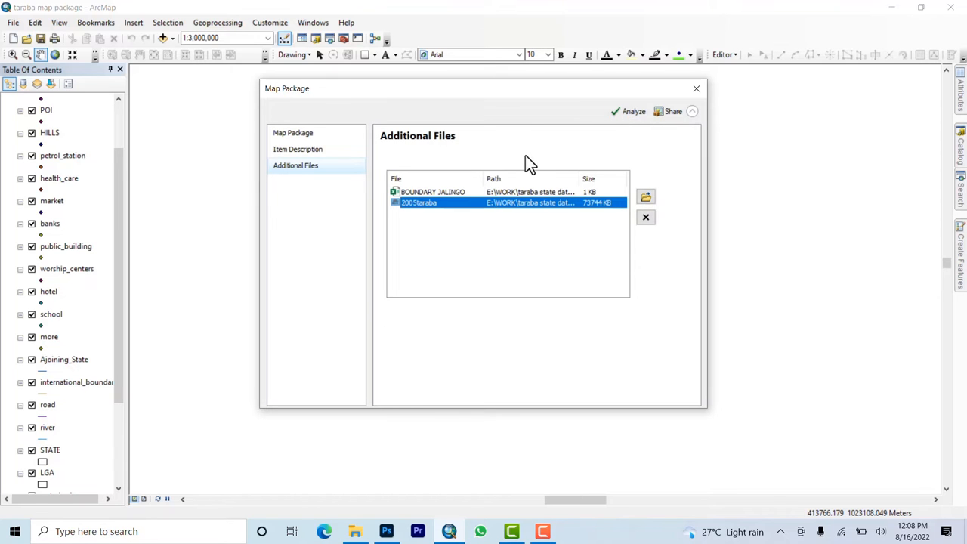
# Analyze the map package, confirming 0 errors, 0 warnings and 0 messages
pyautogui.click(632, 111)
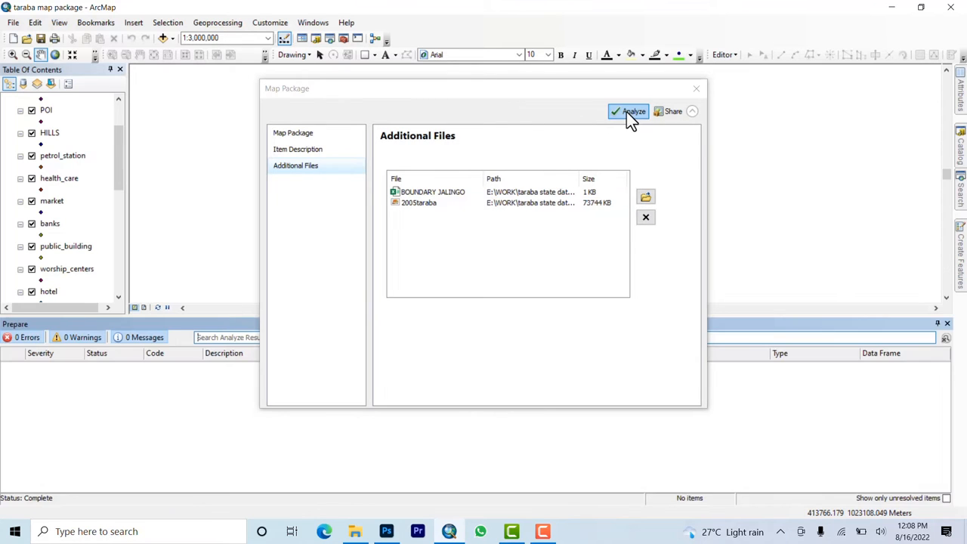
pyautogui.moveTo(393, 60)
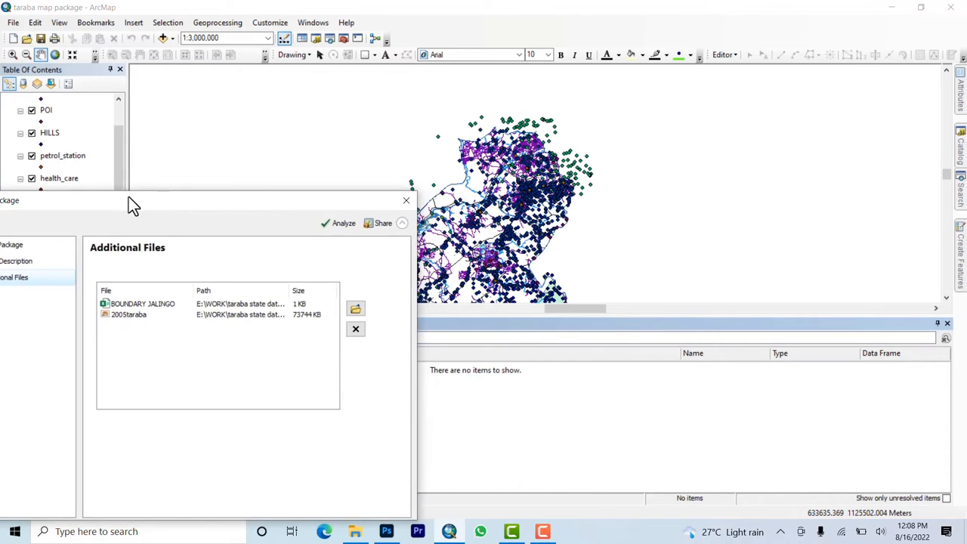
# Share the map package, agreeing to save the changed map document first
pyautogui.click(635, 176)
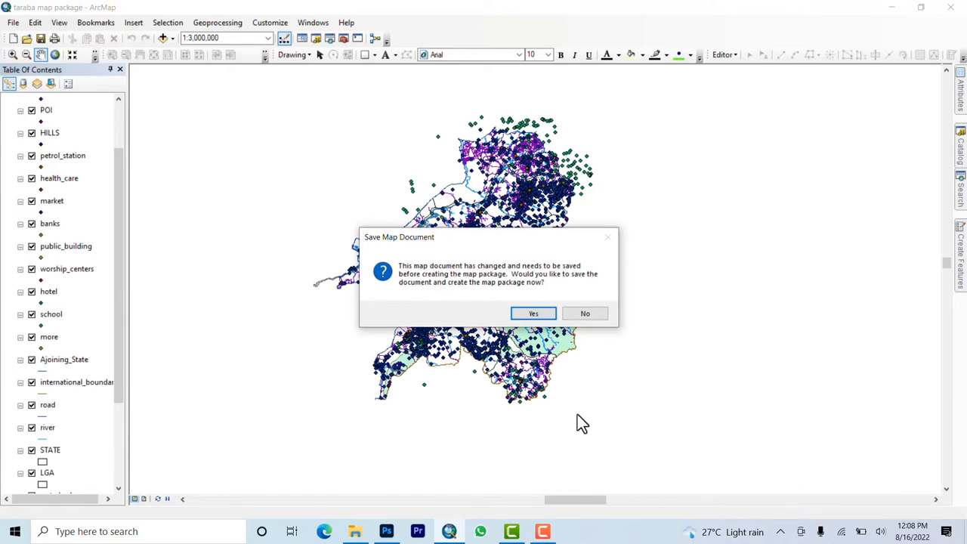
pyautogui.moveTo(544, 275)
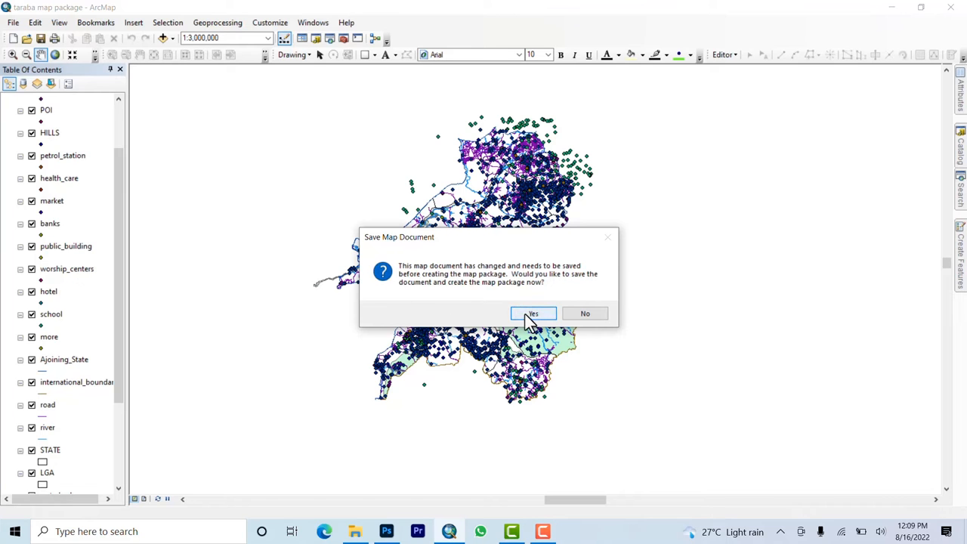
pyautogui.click(533, 313)
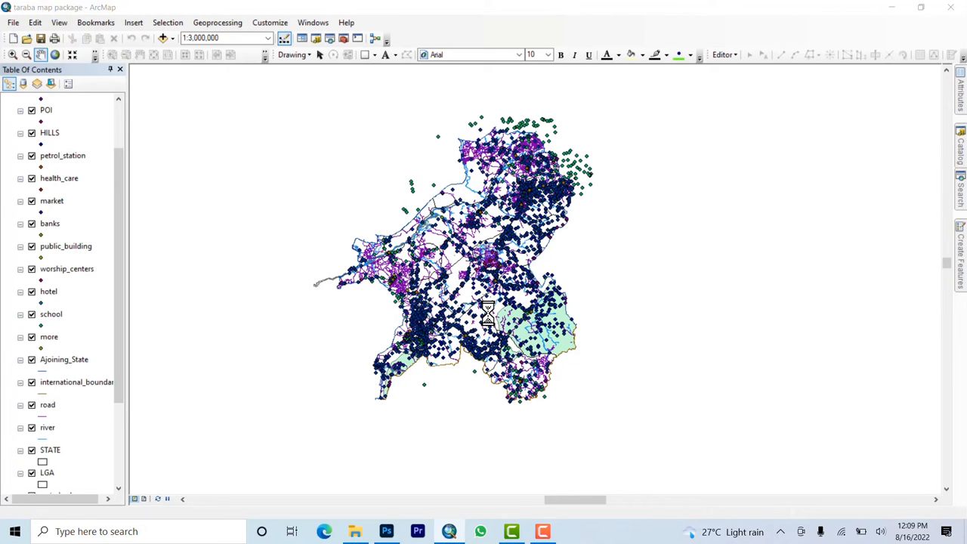
pyautogui.moveTo(491, 395)
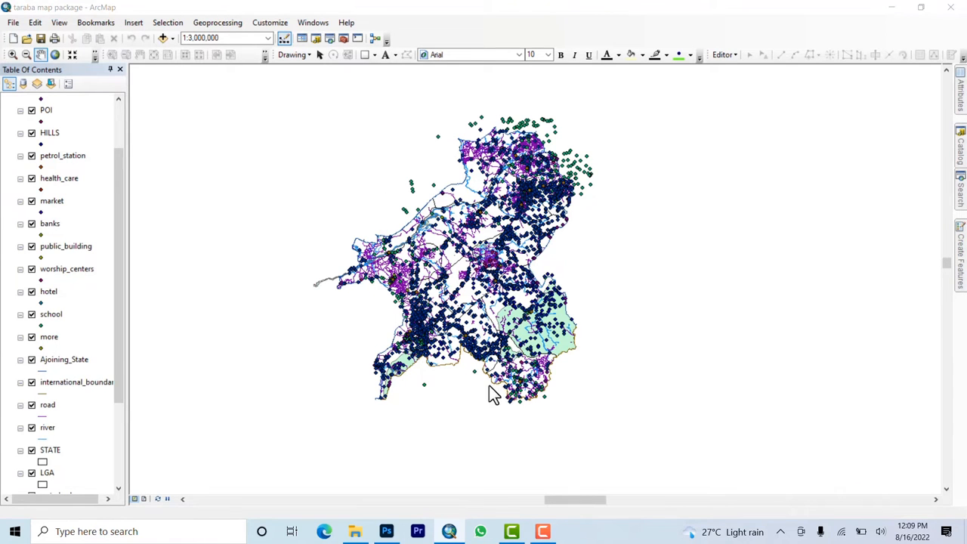
pyautogui.moveTo(381, 279)
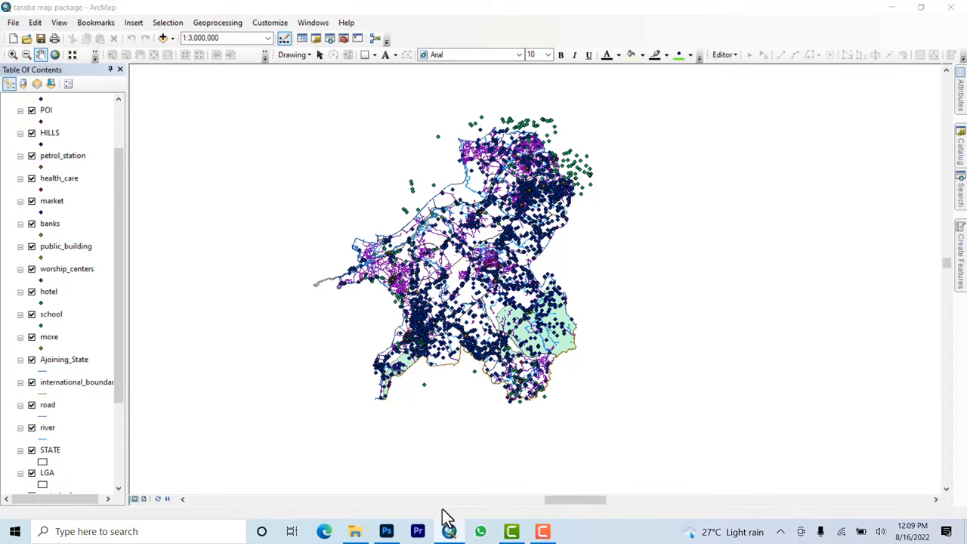
# Show the TARABA STATE DATABASE folder's map package files in File Explorer
pyautogui.click(355, 532)
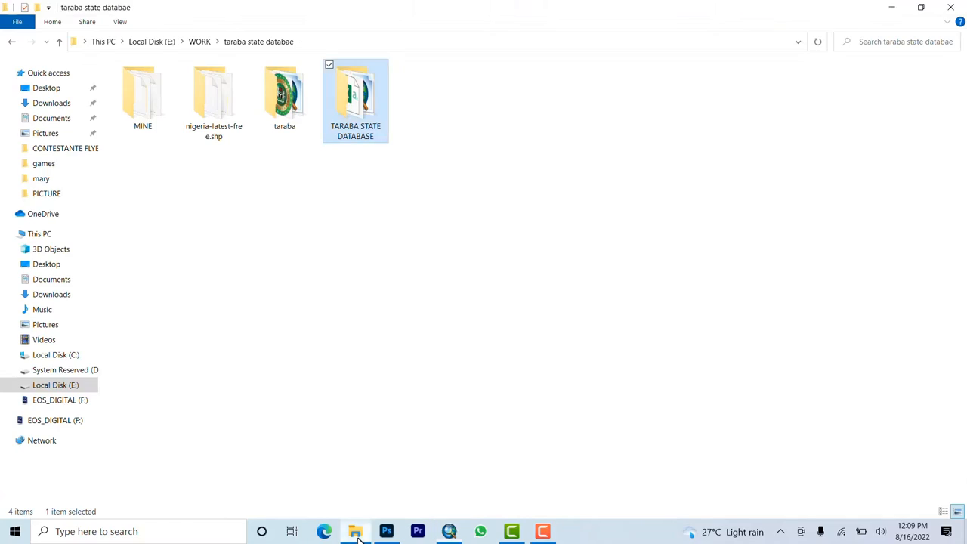
pyautogui.moveTo(357, 90)
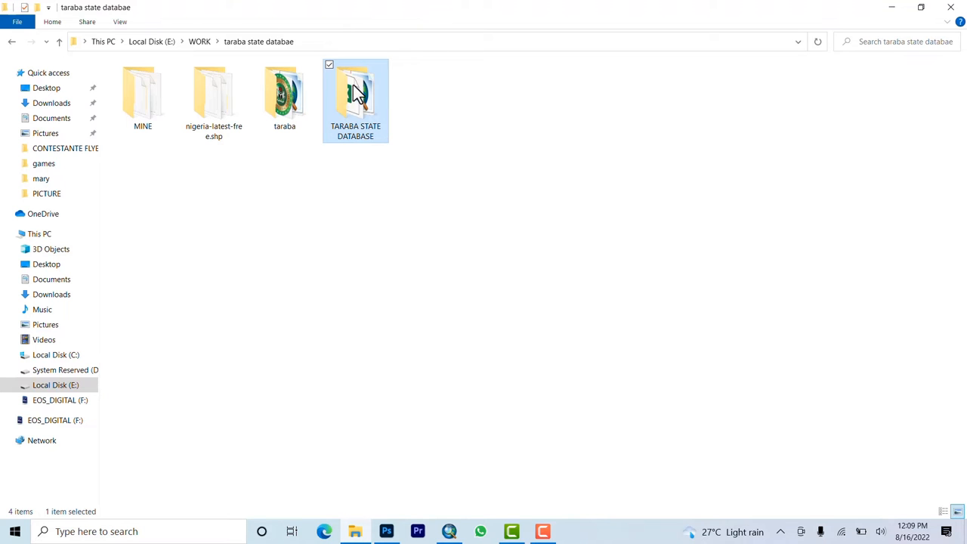
pyautogui.doubleClick(356, 90)
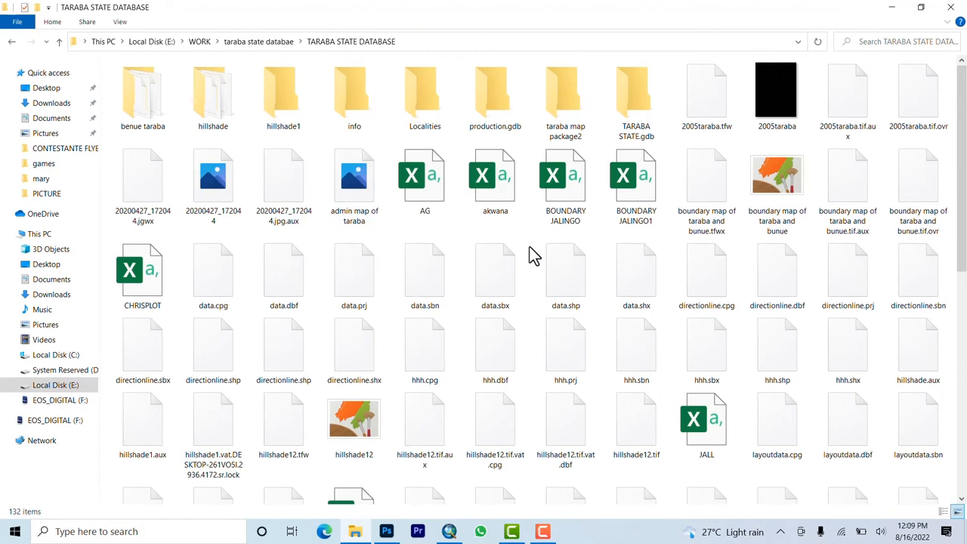
pyautogui.scroll(-3)
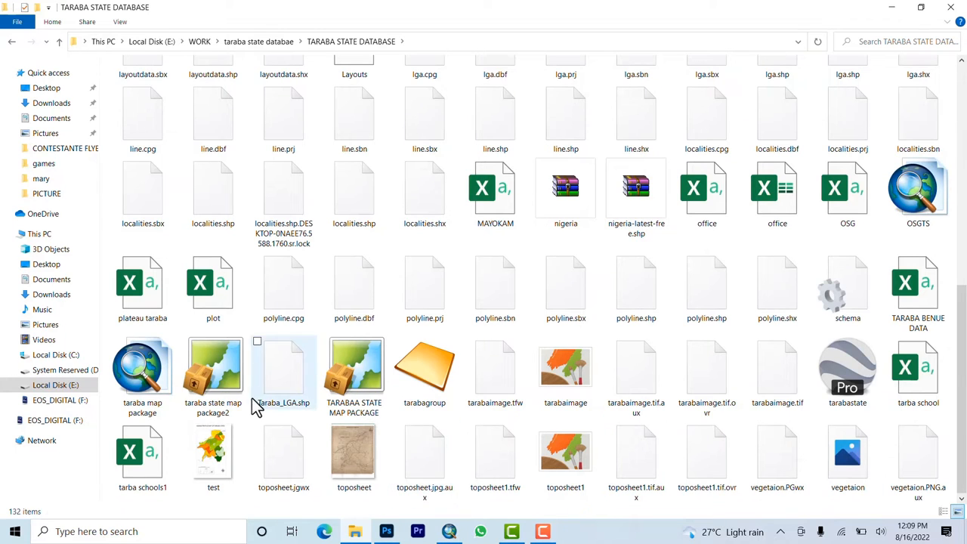
pyautogui.moveTo(213, 369)
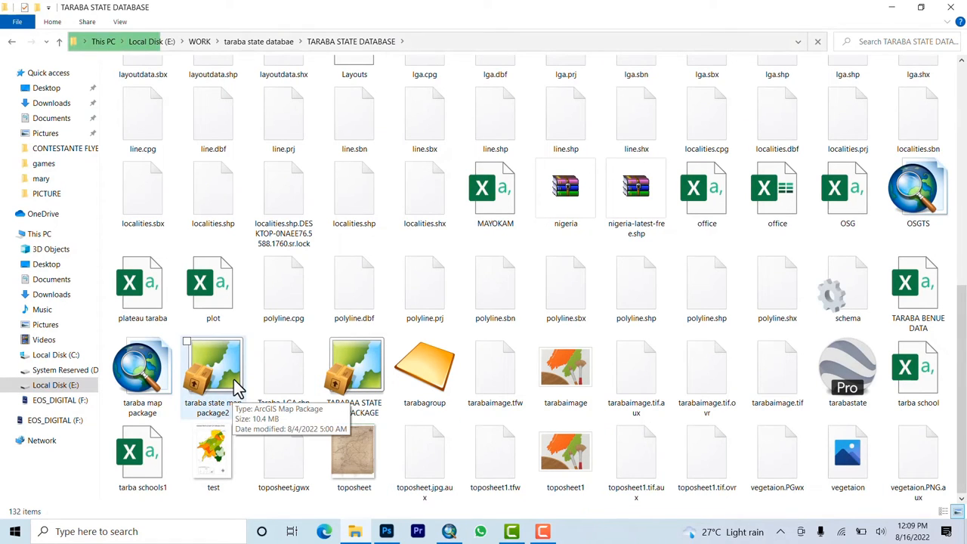
pyautogui.moveTo(204, 393)
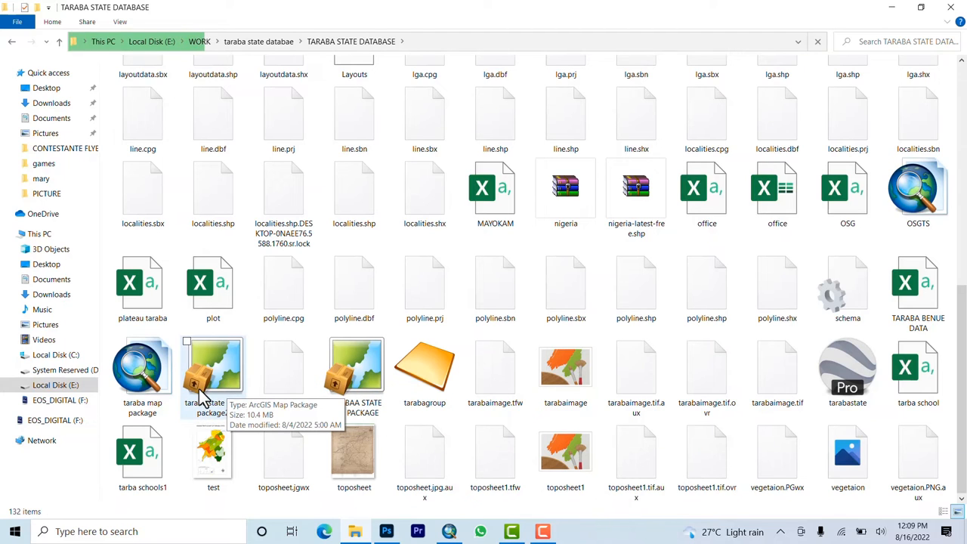
pyautogui.moveTo(354, 371)
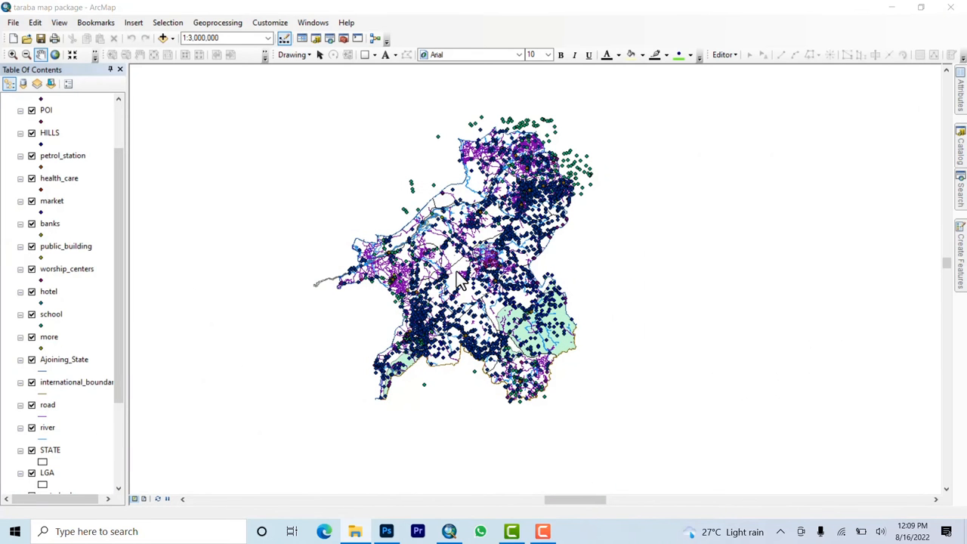
pyautogui.moveTo(360, 402)
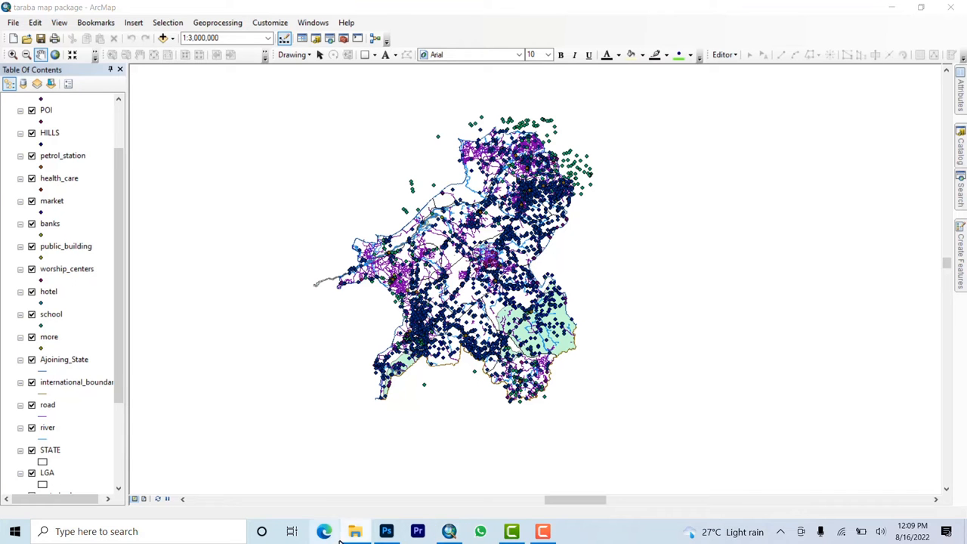
pyautogui.click(354, 532)
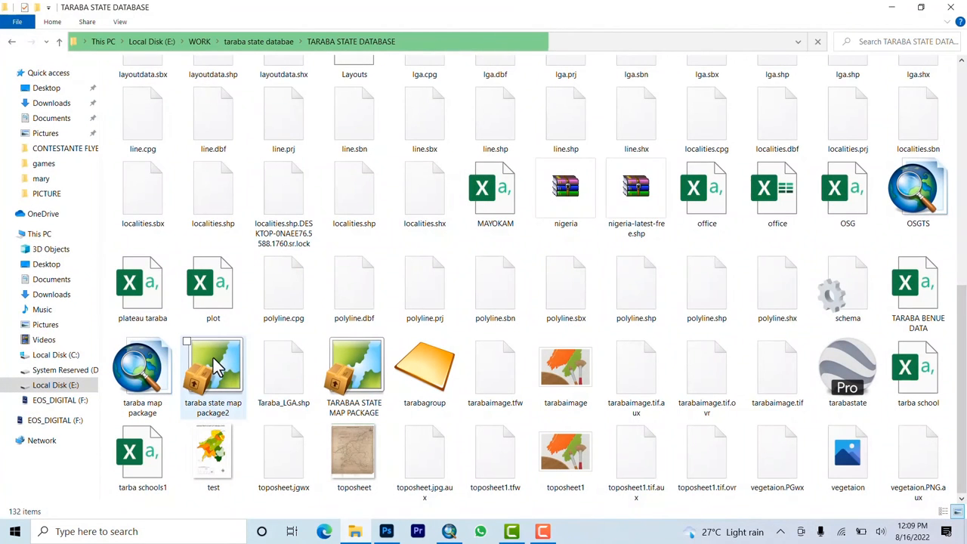
pyautogui.moveTo(219, 370)
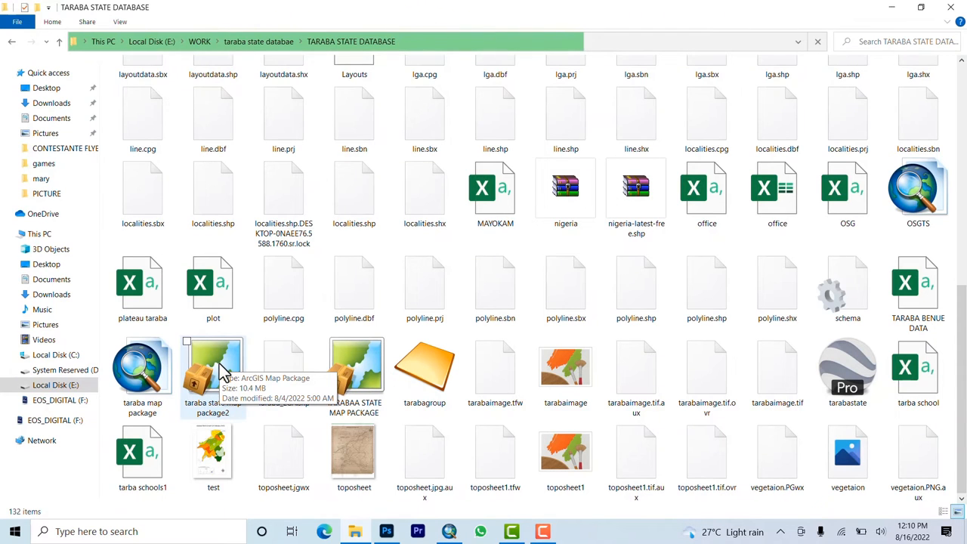
pyautogui.moveTo(219, 375)
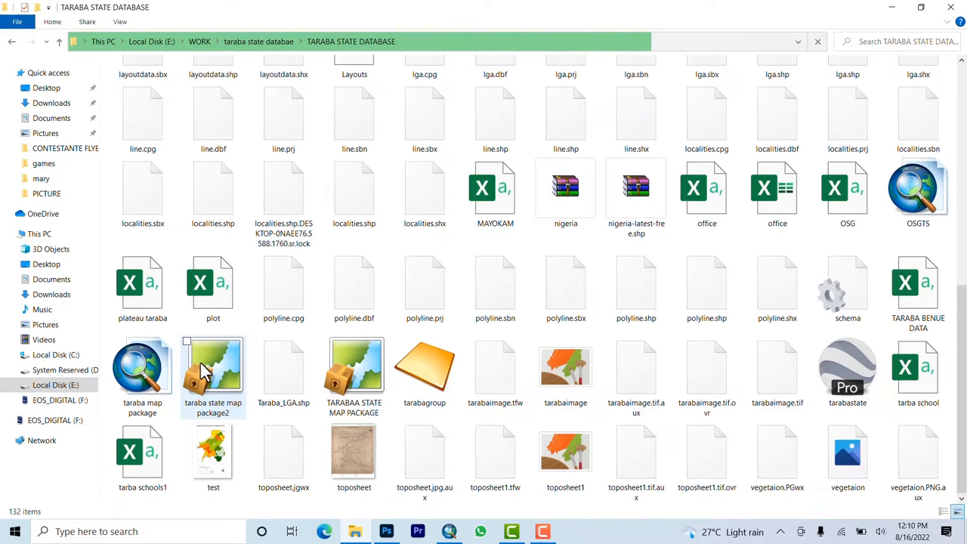
pyautogui.click(212, 370)
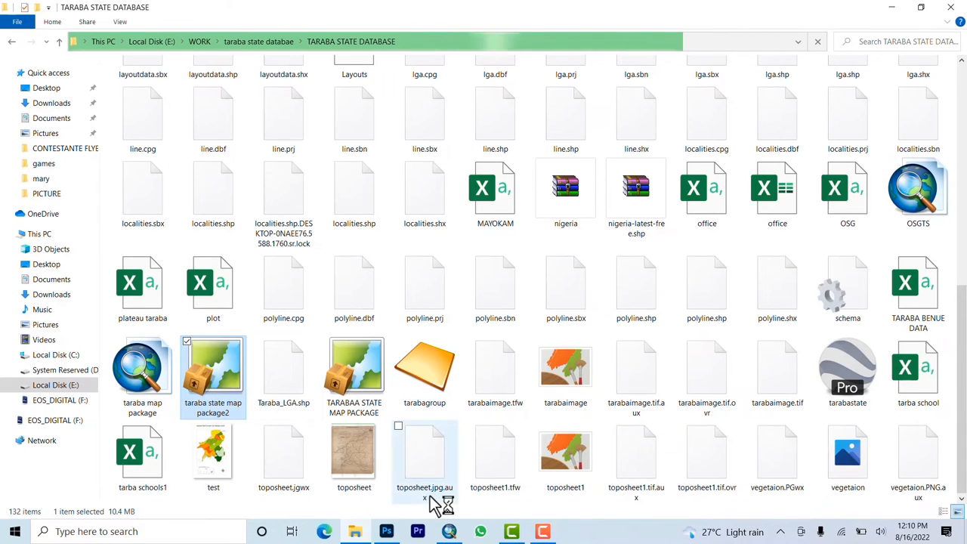
pyautogui.click(451, 532)
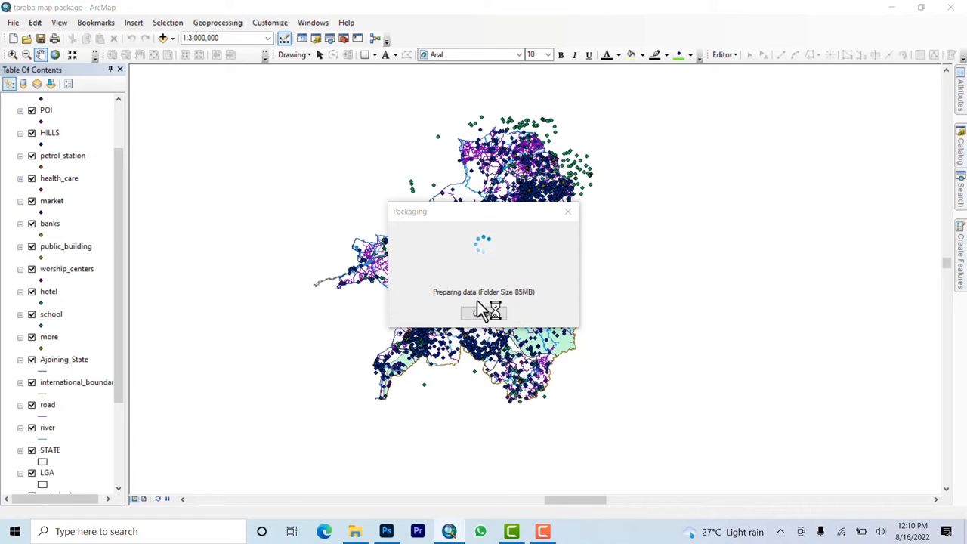
pyautogui.moveTo(529, 309)
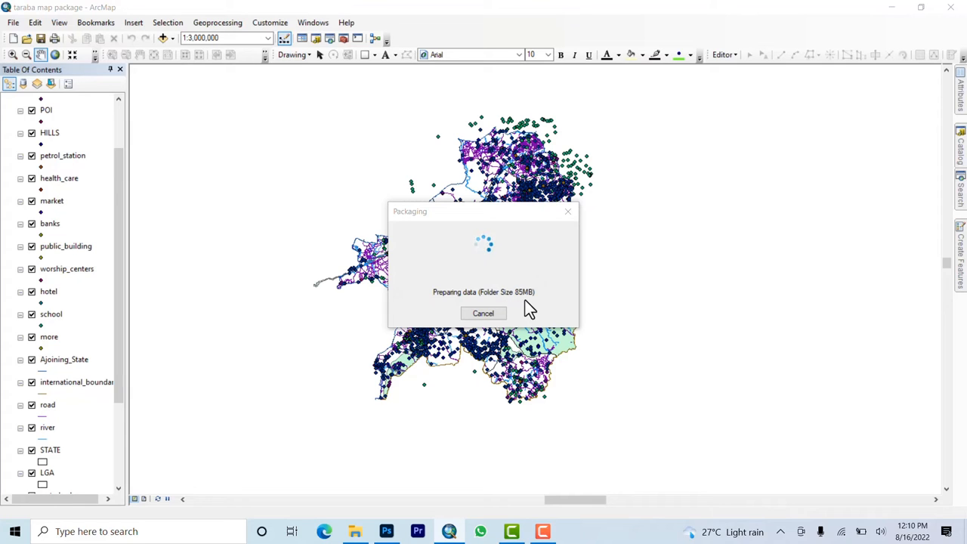
pyautogui.moveTo(526, 308)
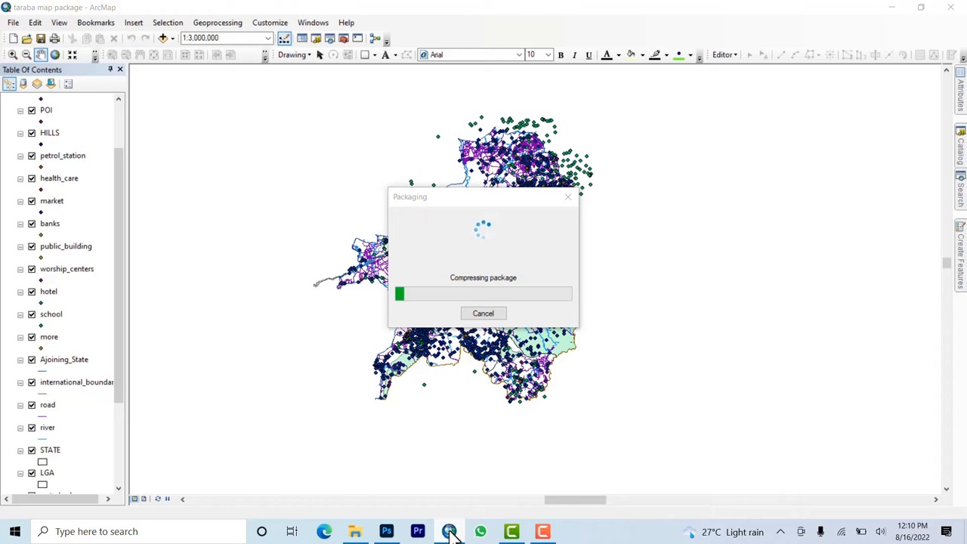
pyautogui.moveTo(451, 532)
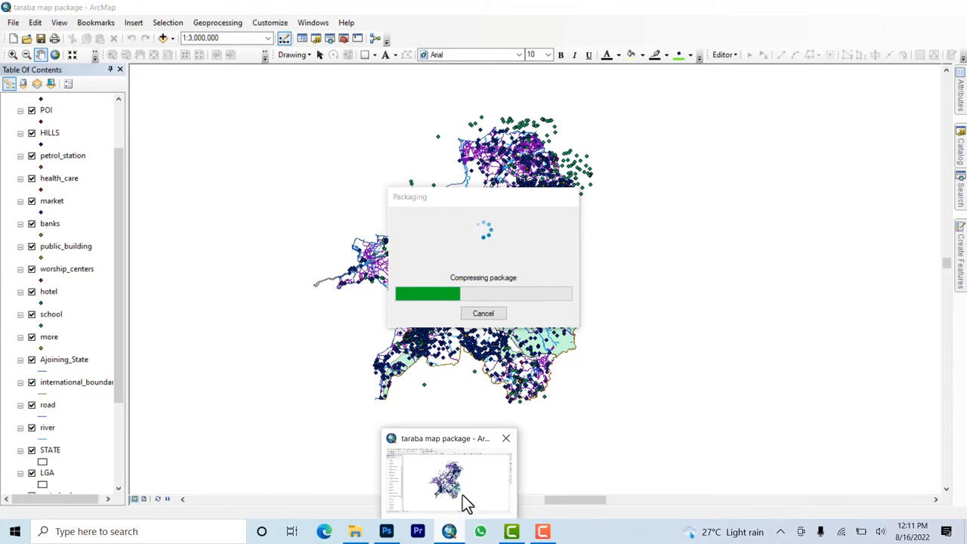
pyautogui.moveTo(475, 507)
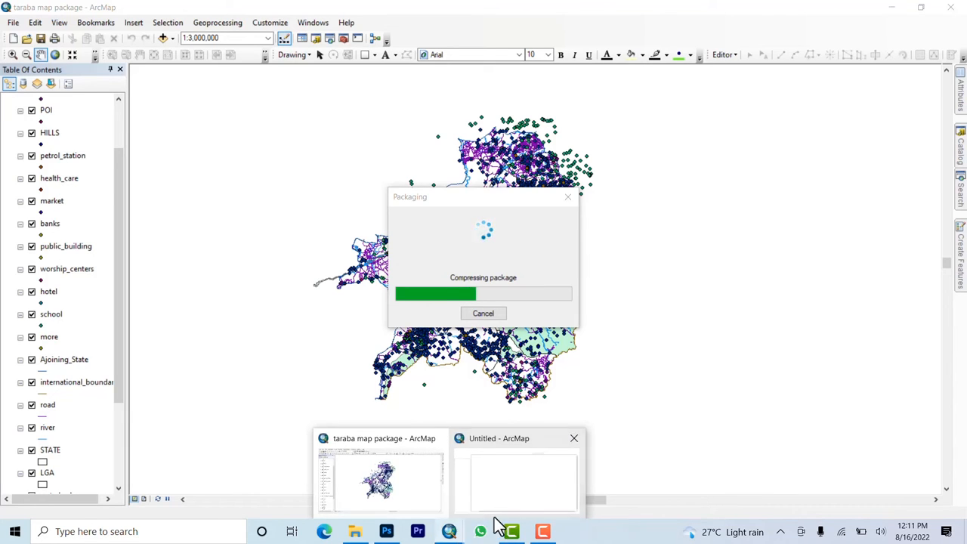
# Reopen the taraba map package while the package is still compressing
pyautogui.click(517, 477)
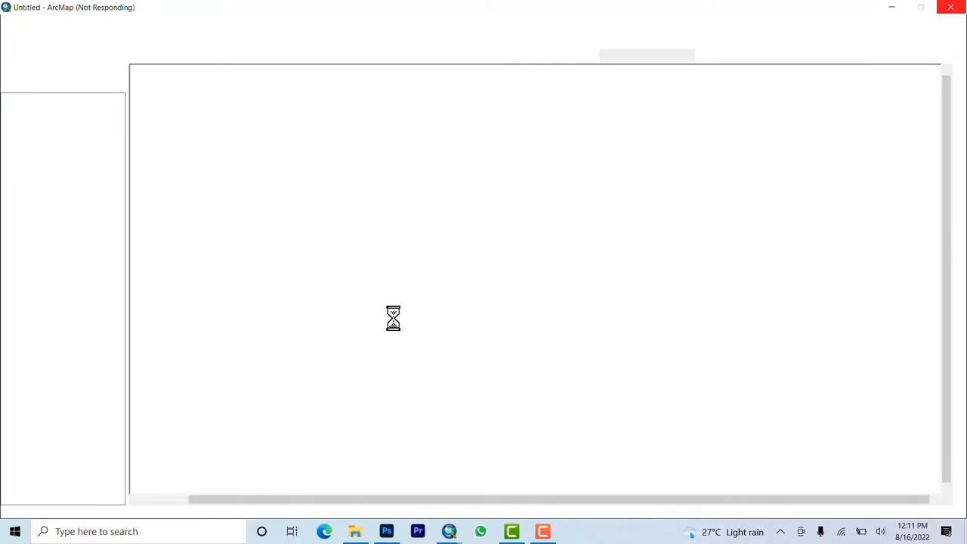
pyautogui.moveTo(202, 214)
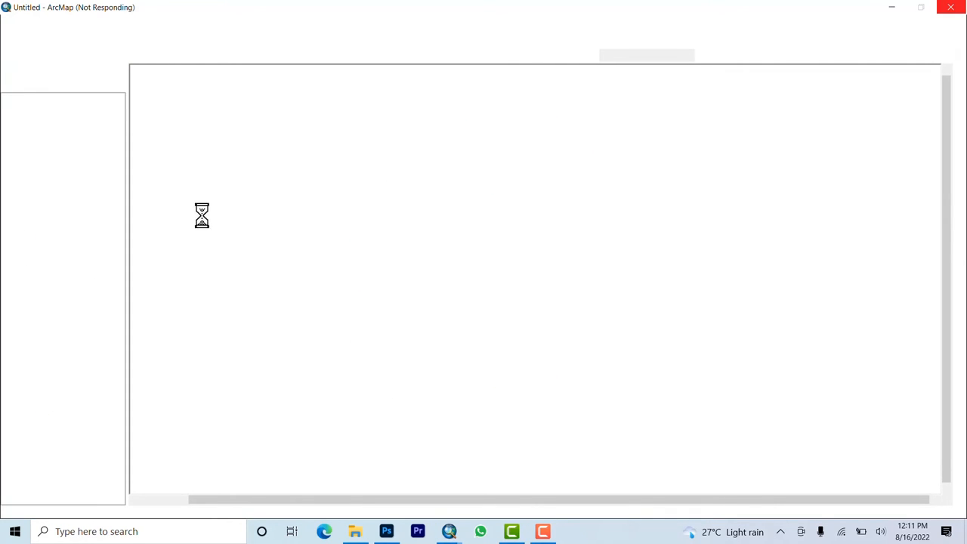
pyautogui.moveTo(397, 378)
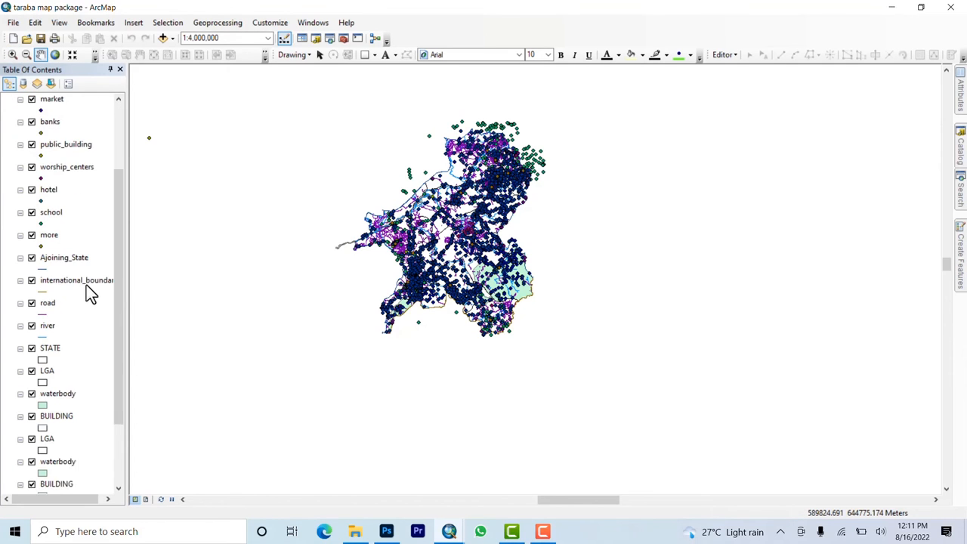
# Scroll the Table of Contents to review the loaded Taraba map layers
pyautogui.scroll(3)
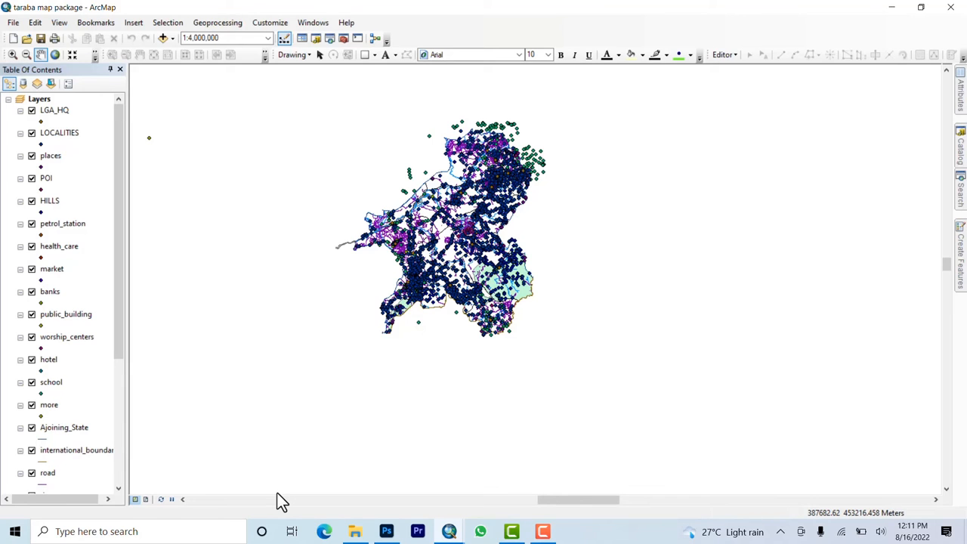
pyautogui.moveTo(444, 467)
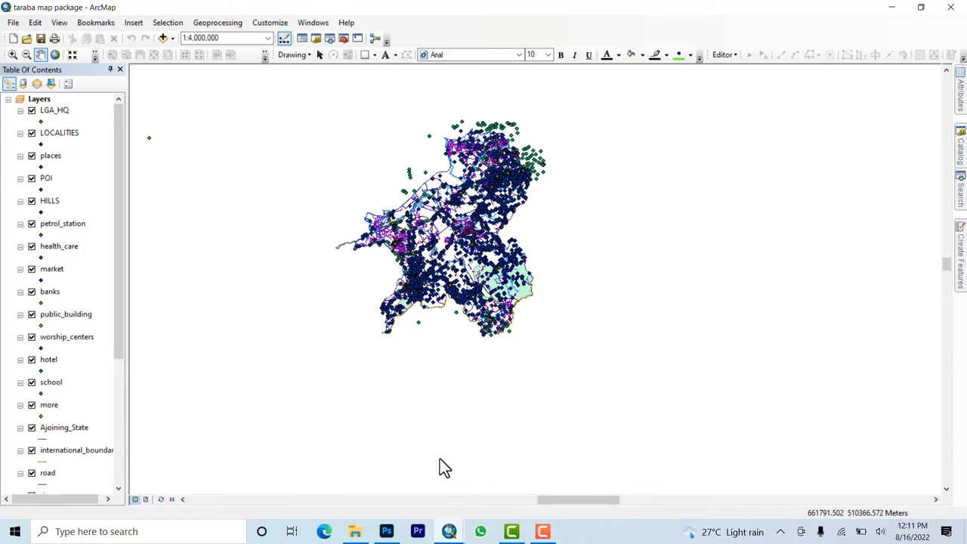
pyautogui.moveTo(377, 486)
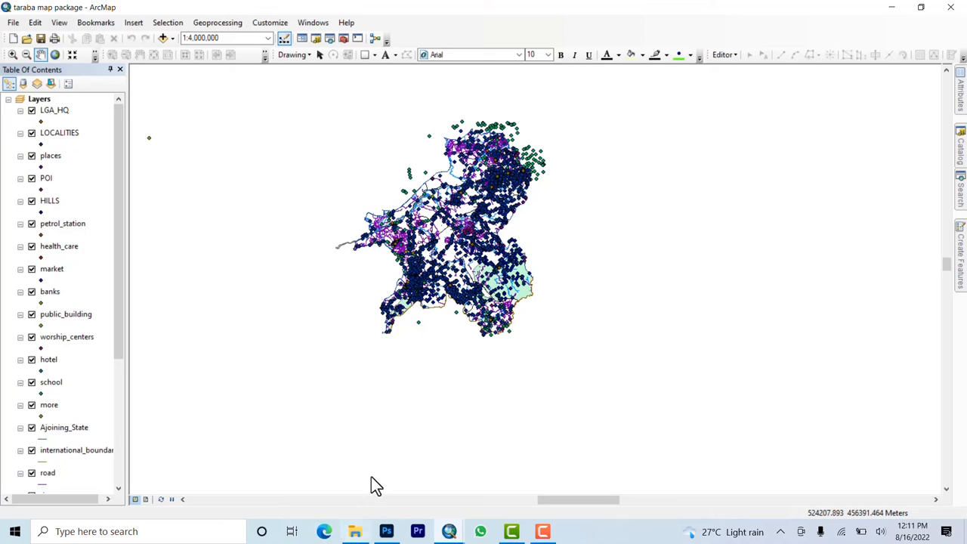
pyautogui.moveTo(390, 372)
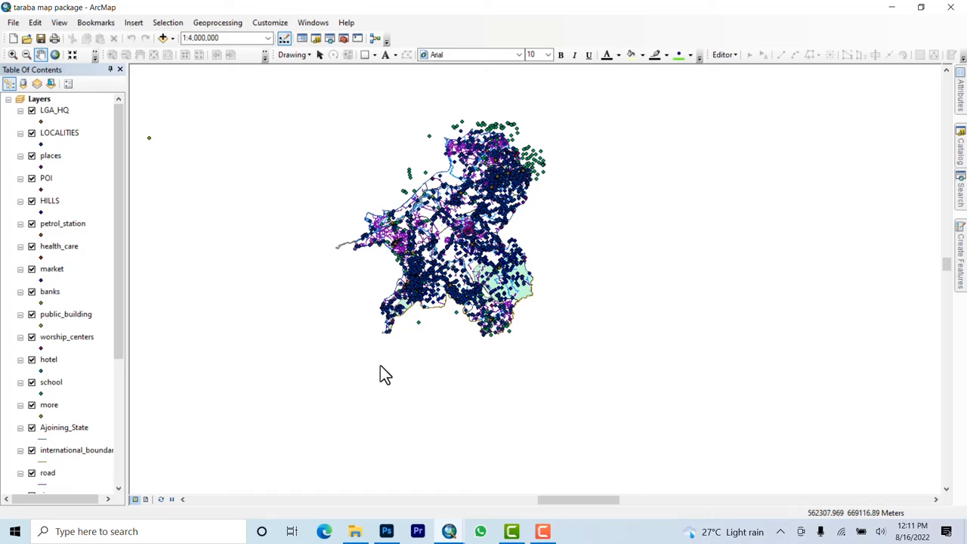
pyautogui.moveTo(385, 374)
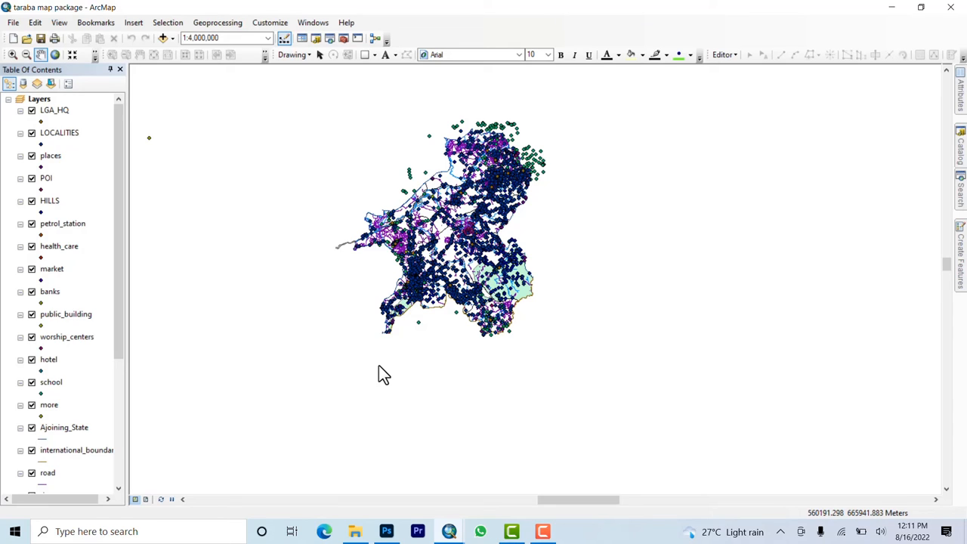
pyautogui.moveTo(384, 375)
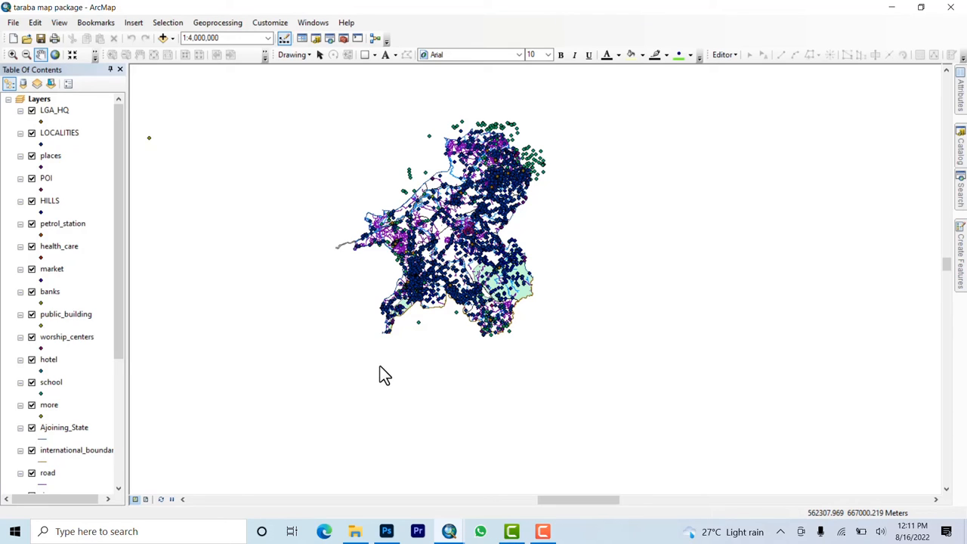
pyautogui.moveTo(391, 378)
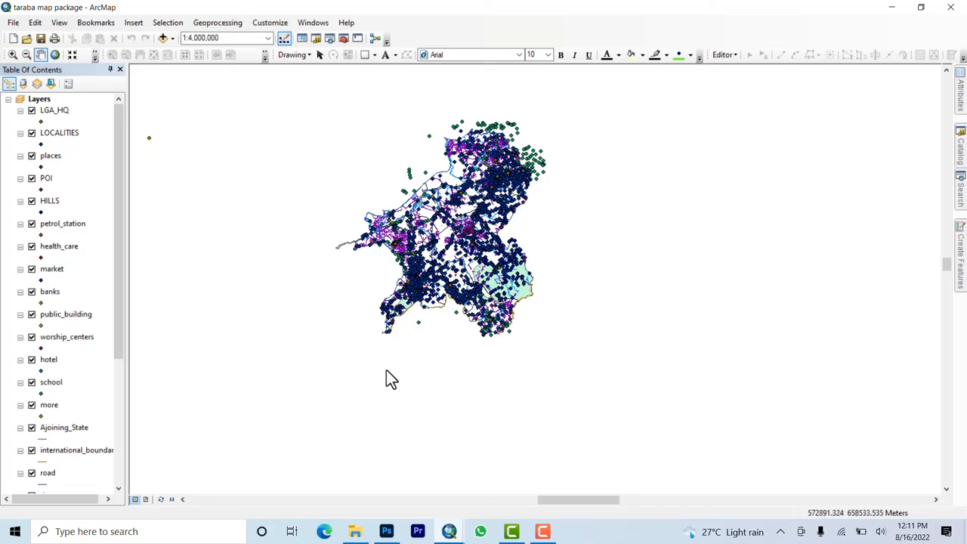
pyautogui.moveTo(414, 377)
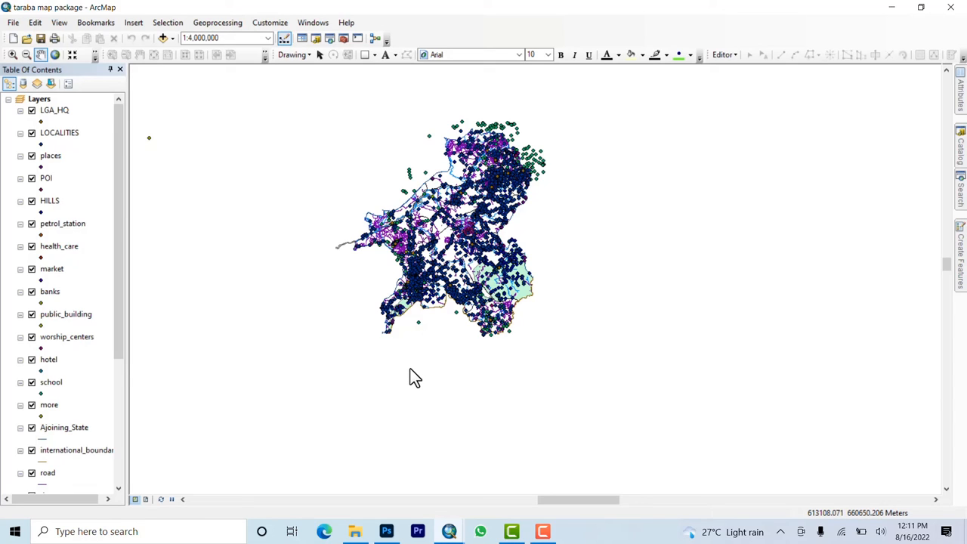
pyautogui.moveTo(417, 378)
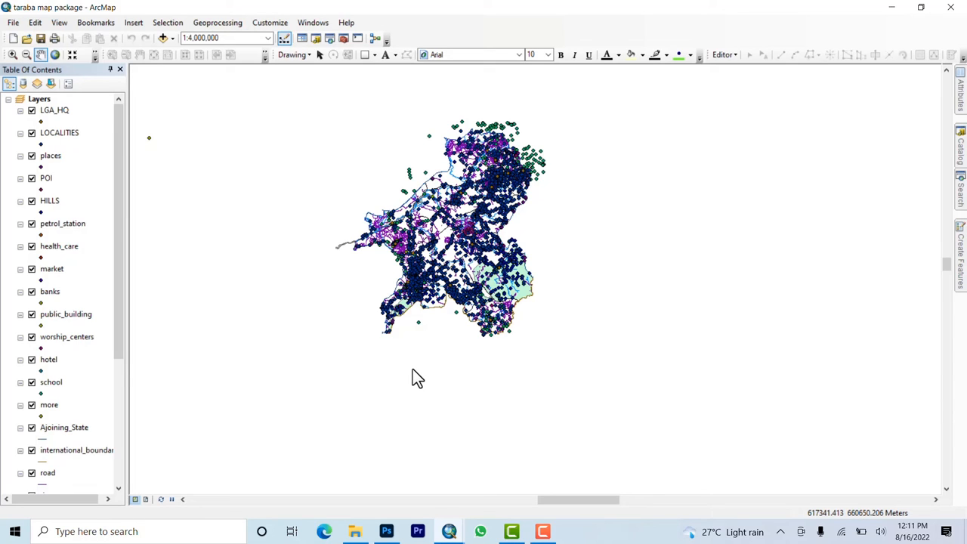
pyautogui.moveTo(420, 339)
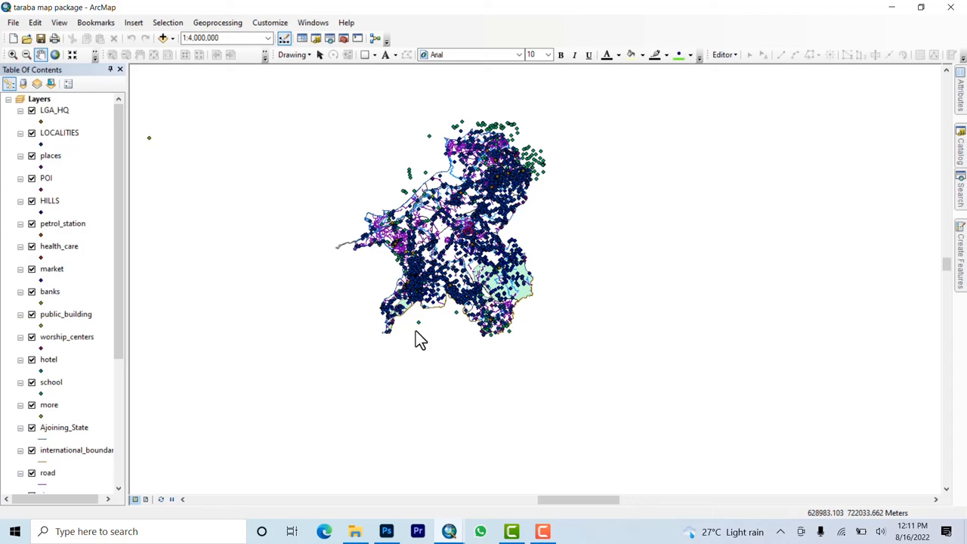
pyautogui.moveTo(356, 532)
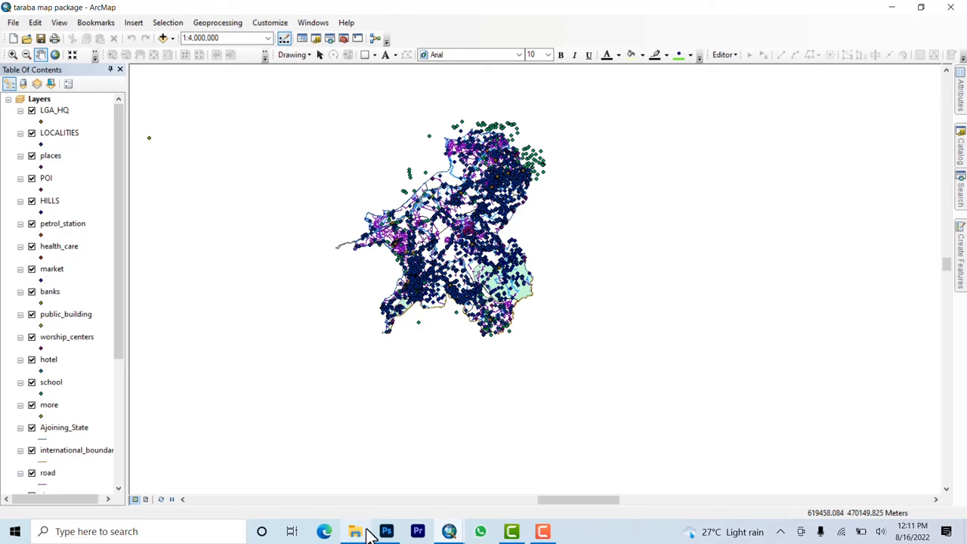
pyautogui.moveTo(355, 533)
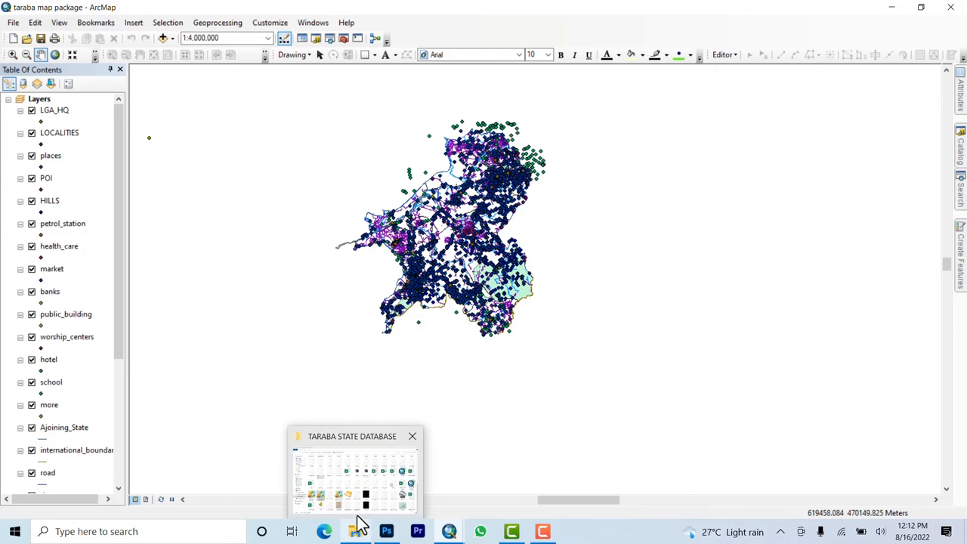
# Select taraba map package2 (about 20.5 MB) in the TARABA STATE DATABASE folder
pyautogui.click(353, 468)
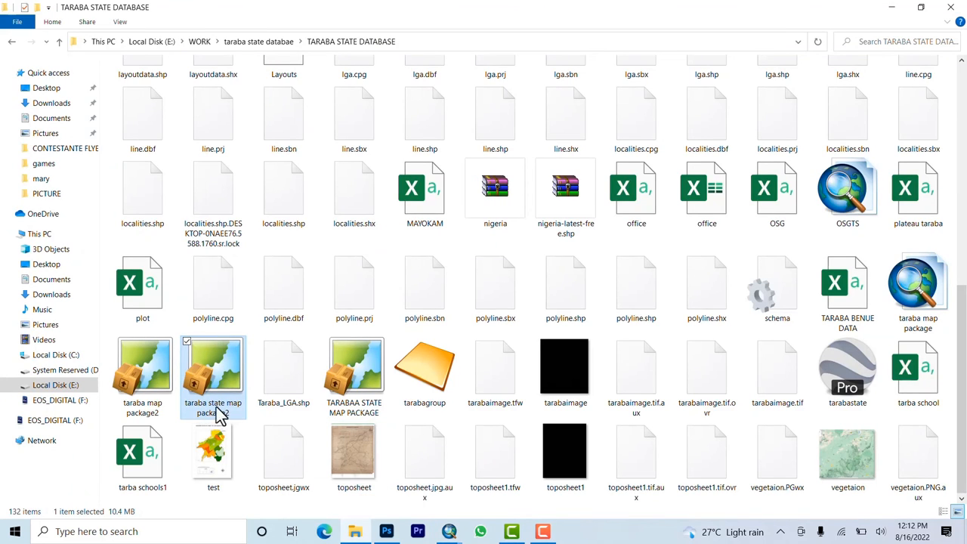
pyautogui.click(142, 370)
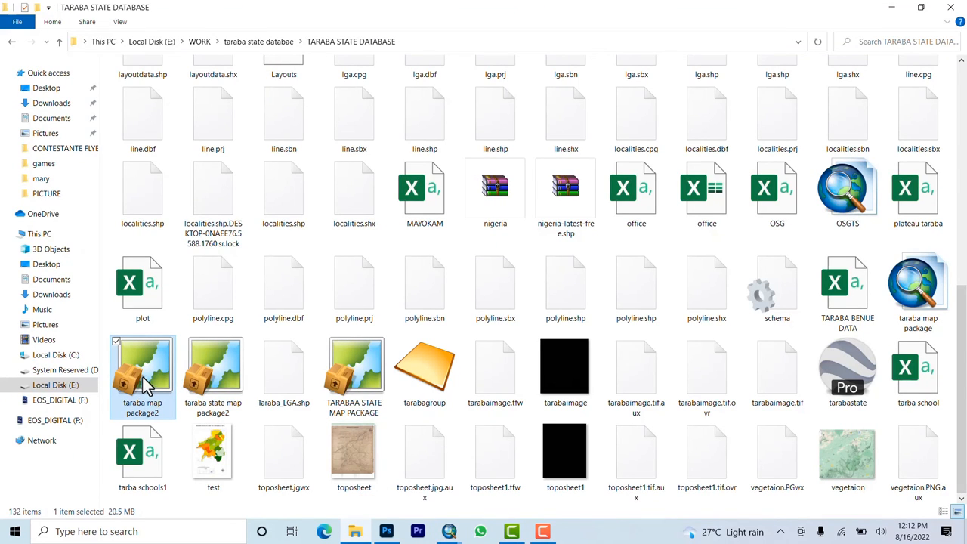
pyautogui.moveTo(151, 375)
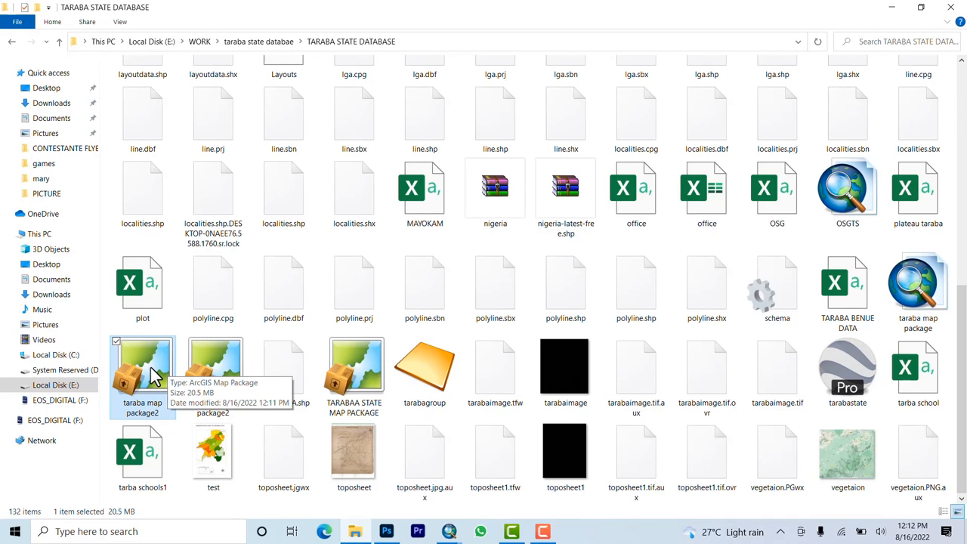
pyautogui.moveTo(592, 401)
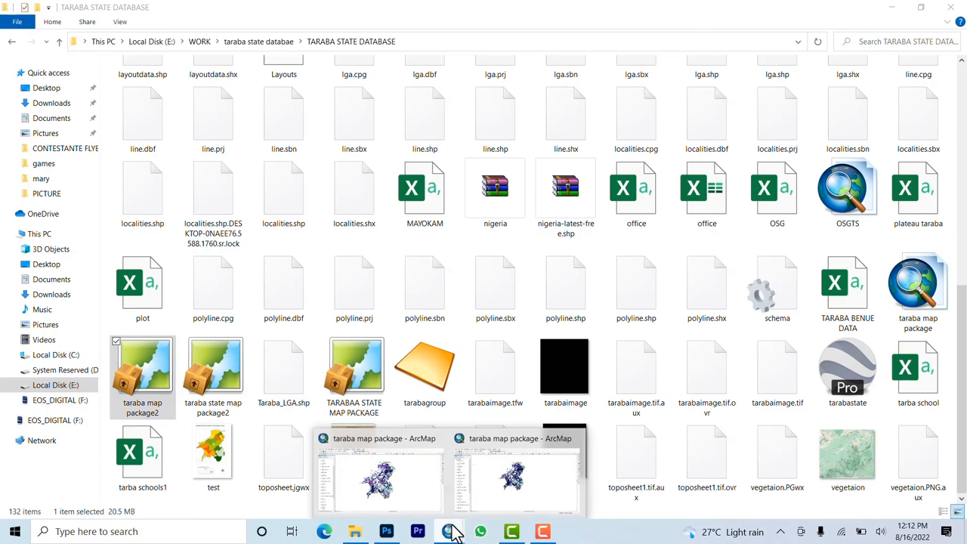
# Return to ArcMap and zoom the Taraba map to about 1:1,500,000 on roads and settlements
pyautogui.click(378, 468)
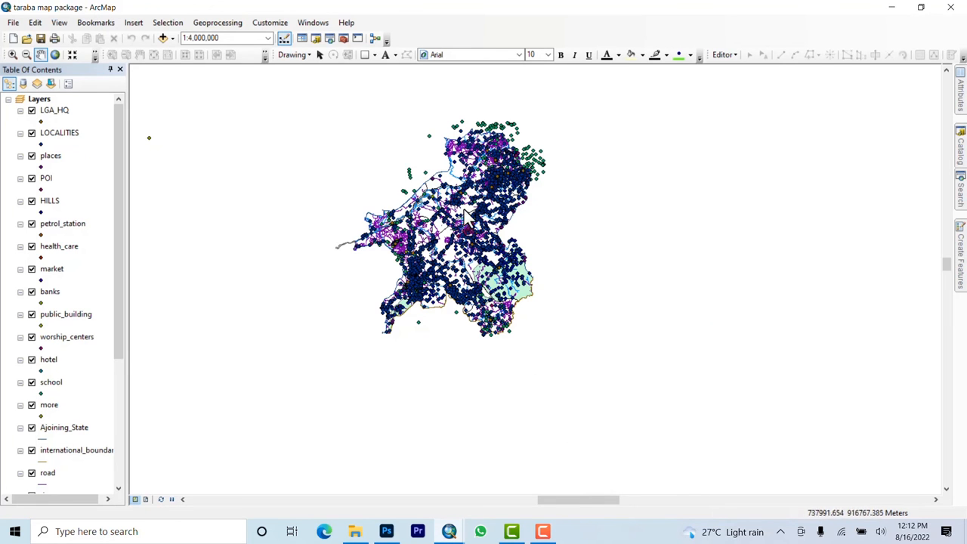
pyautogui.scroll(3)
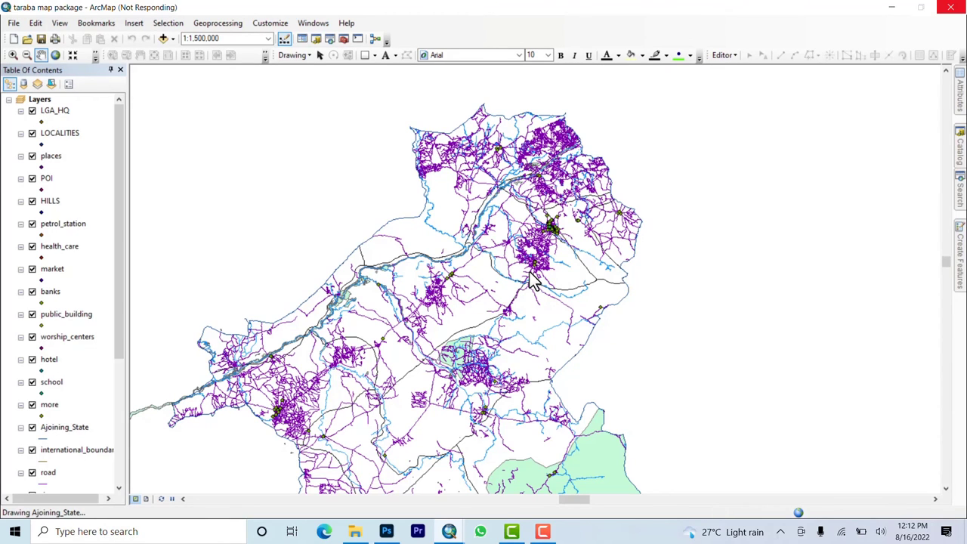
pyautogui.moveTo(556, 313)
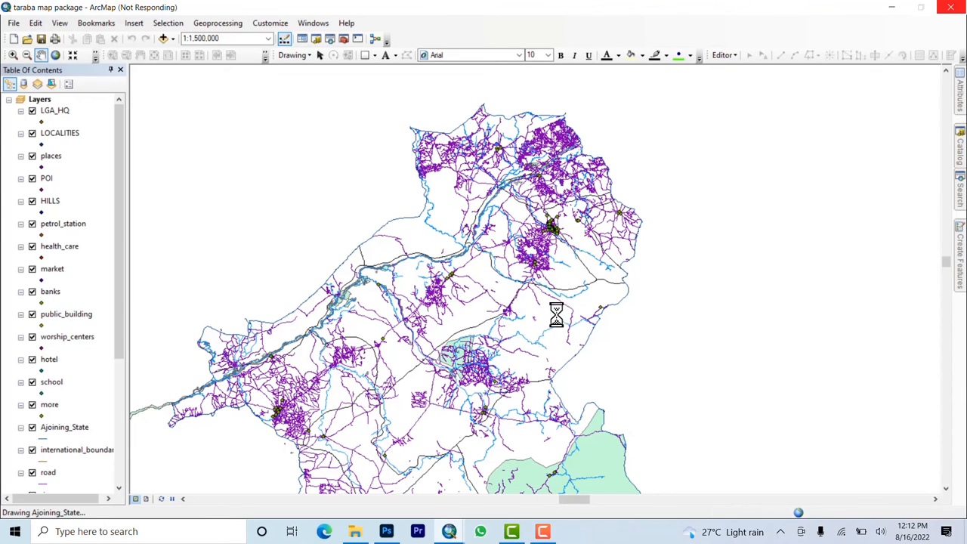
pyautogui.moveTo(514, 532)
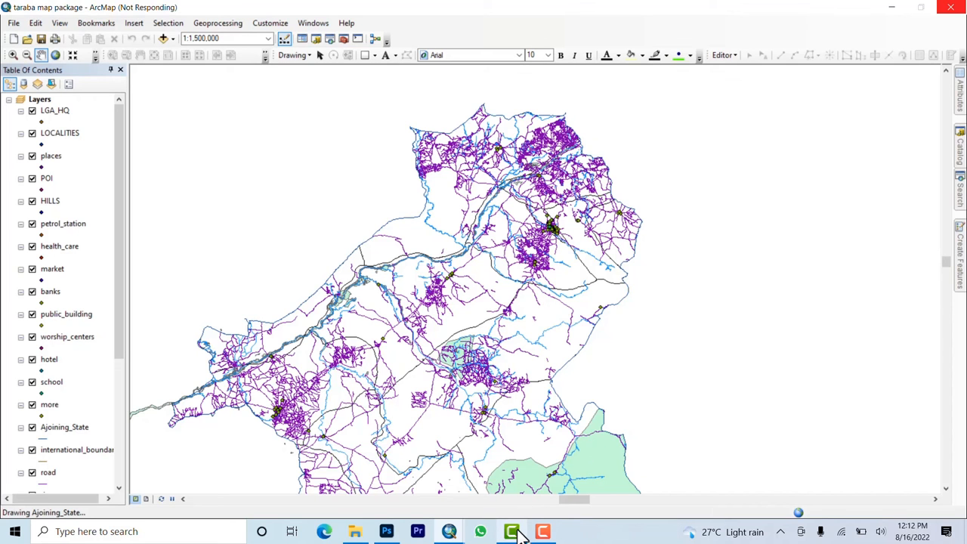
pyautogui.click(511, 532)
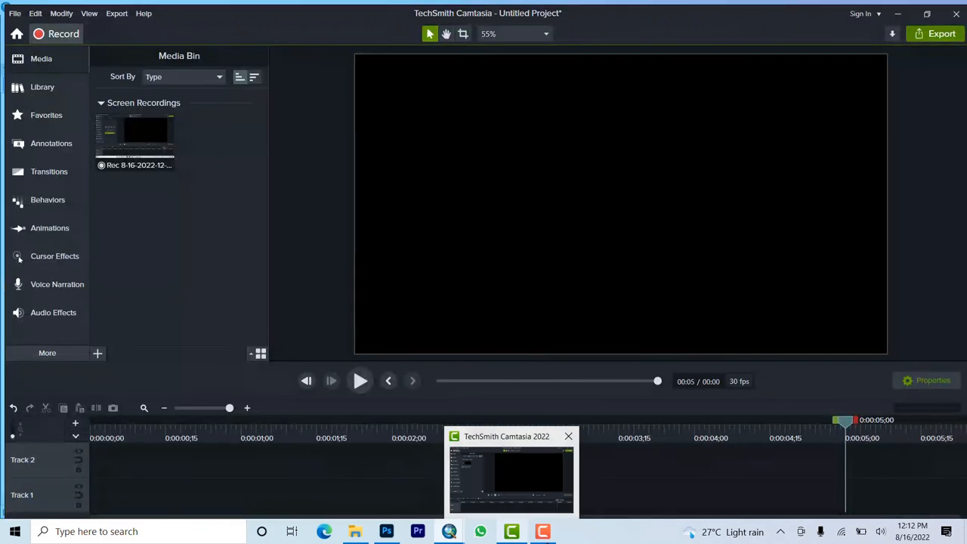
pyautogui.click(543, 532)
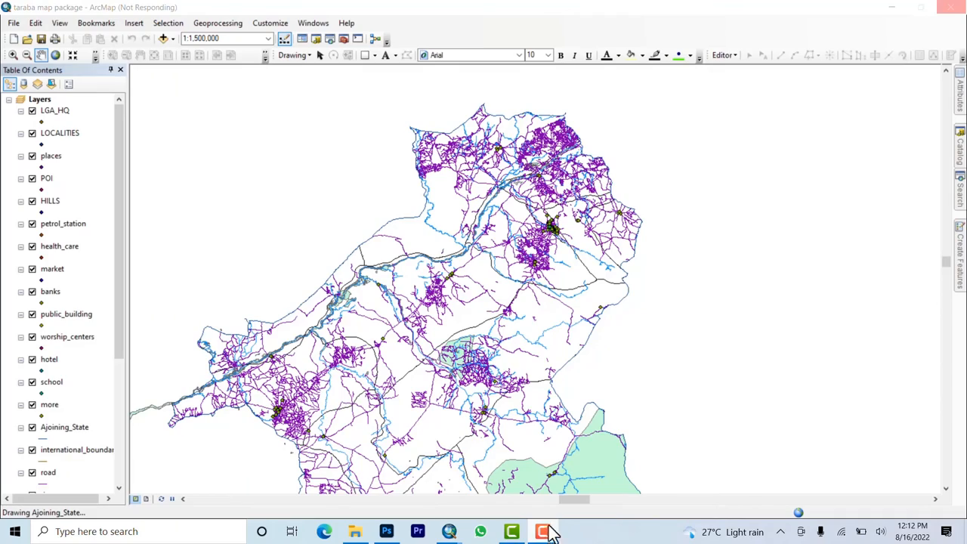